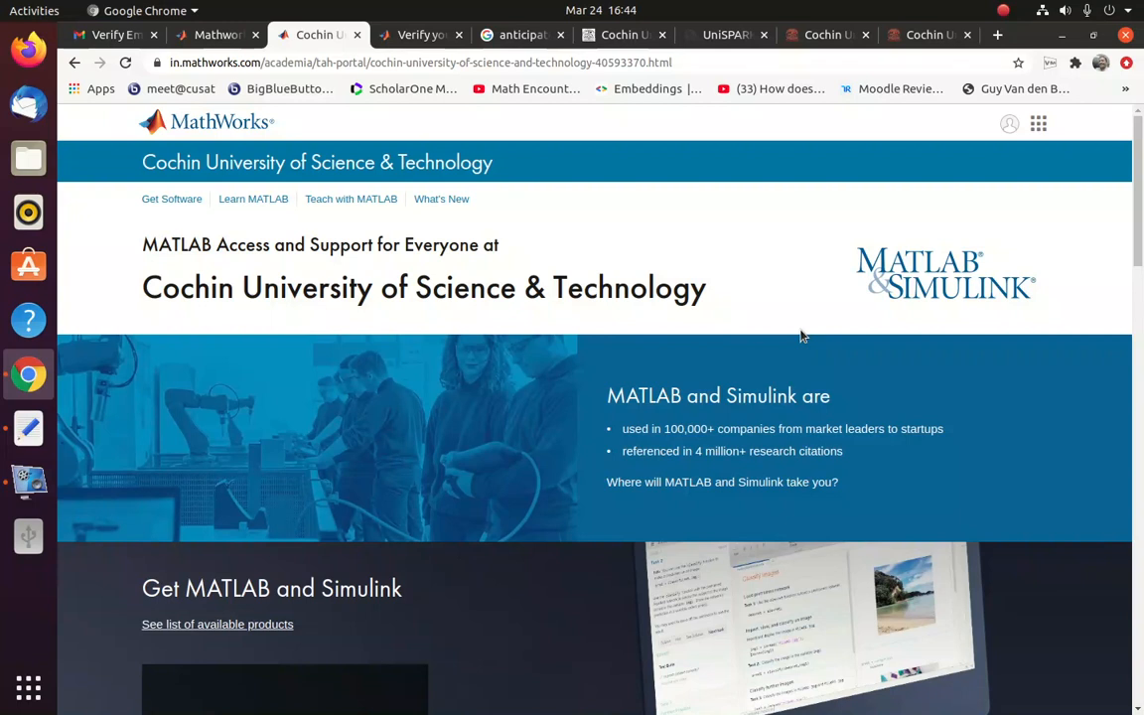
mouse_move(709, 72)
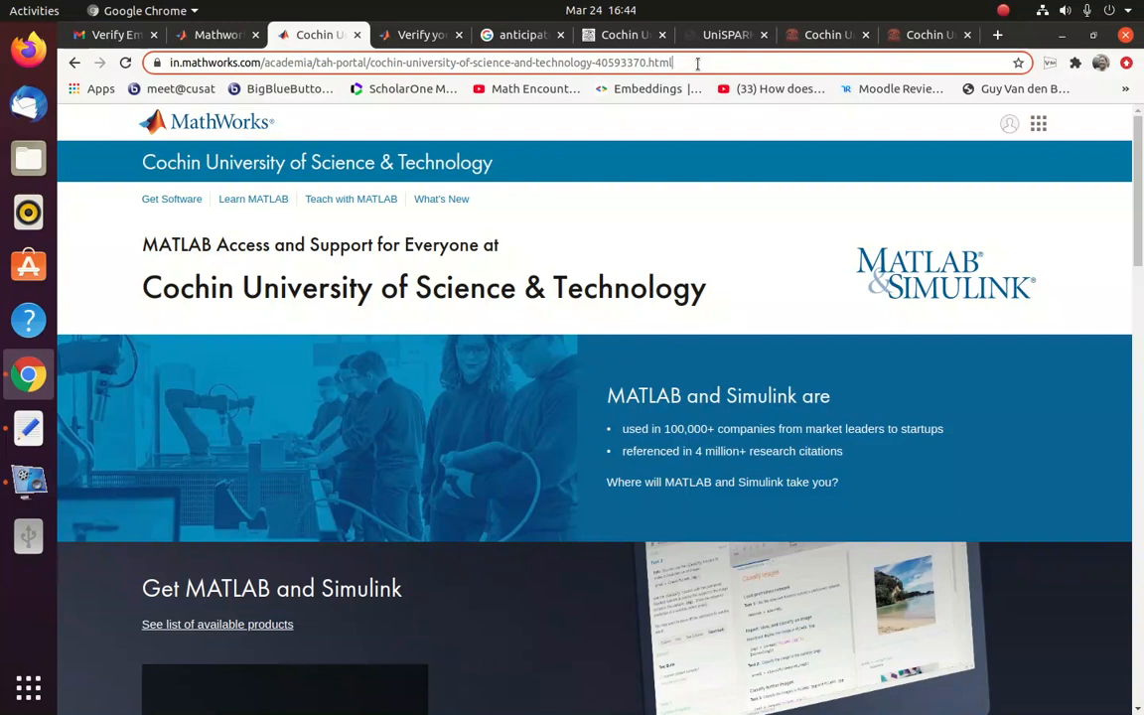
Scroll the portal page down to the 'Get MATLAB and Simulink' section with 'Sign in to get started'
left_click(417, 62)
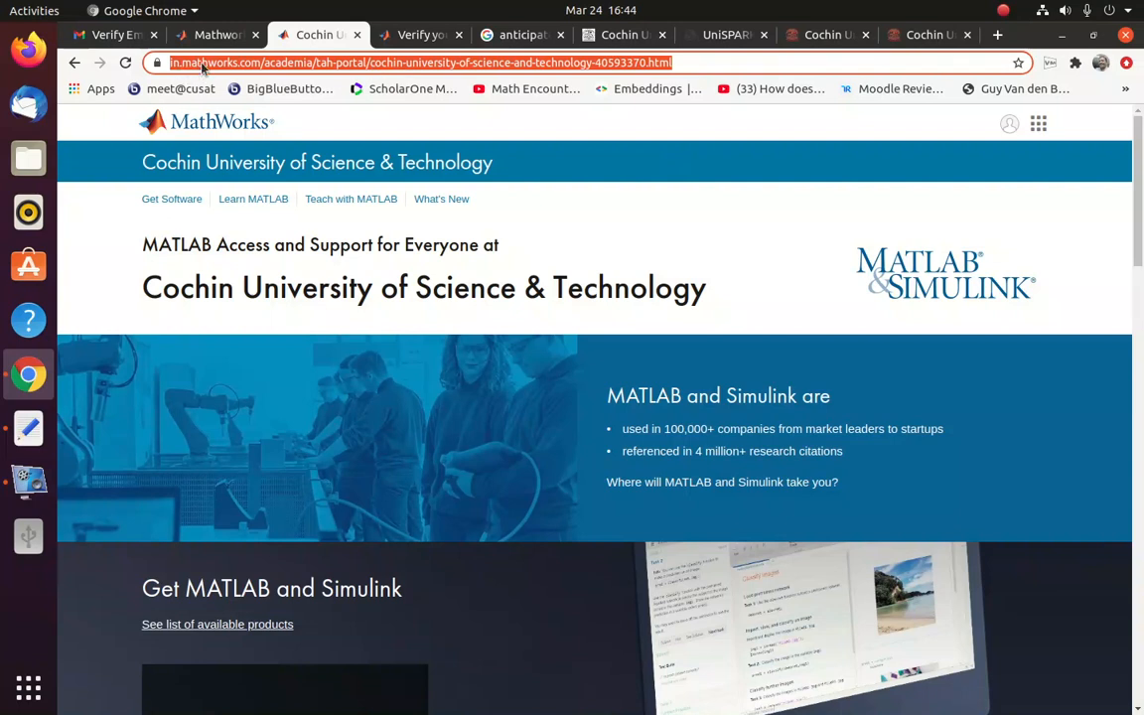
mouse_move(248, 72)
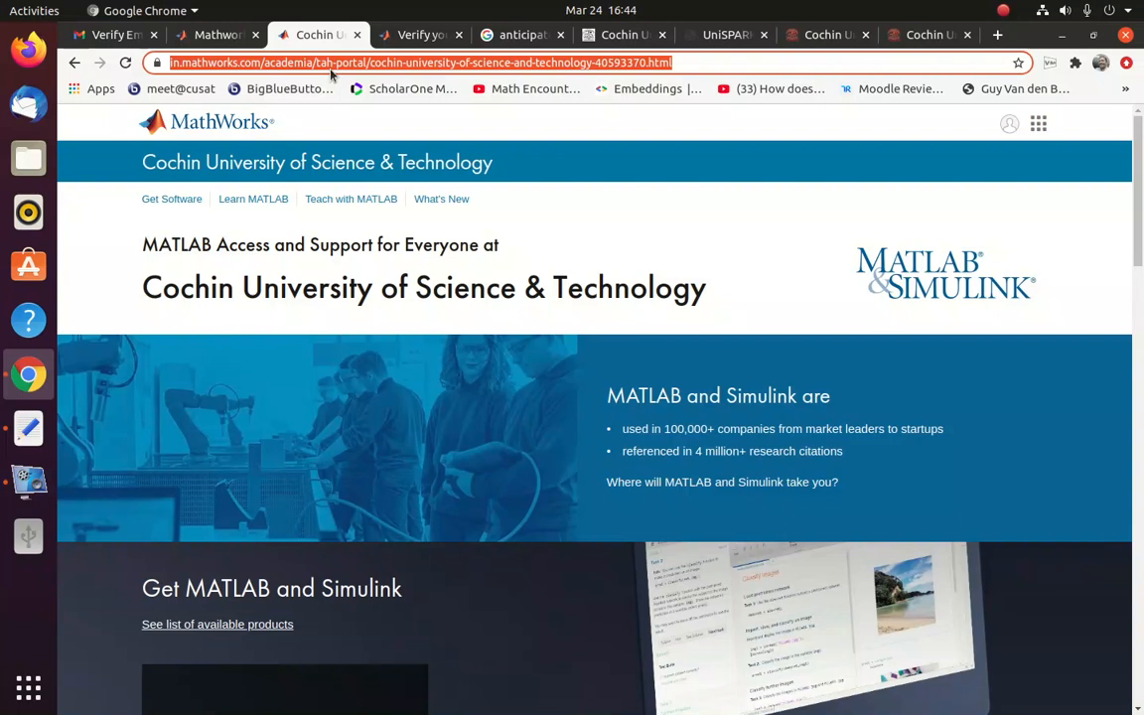
mouse_move(363, 75)
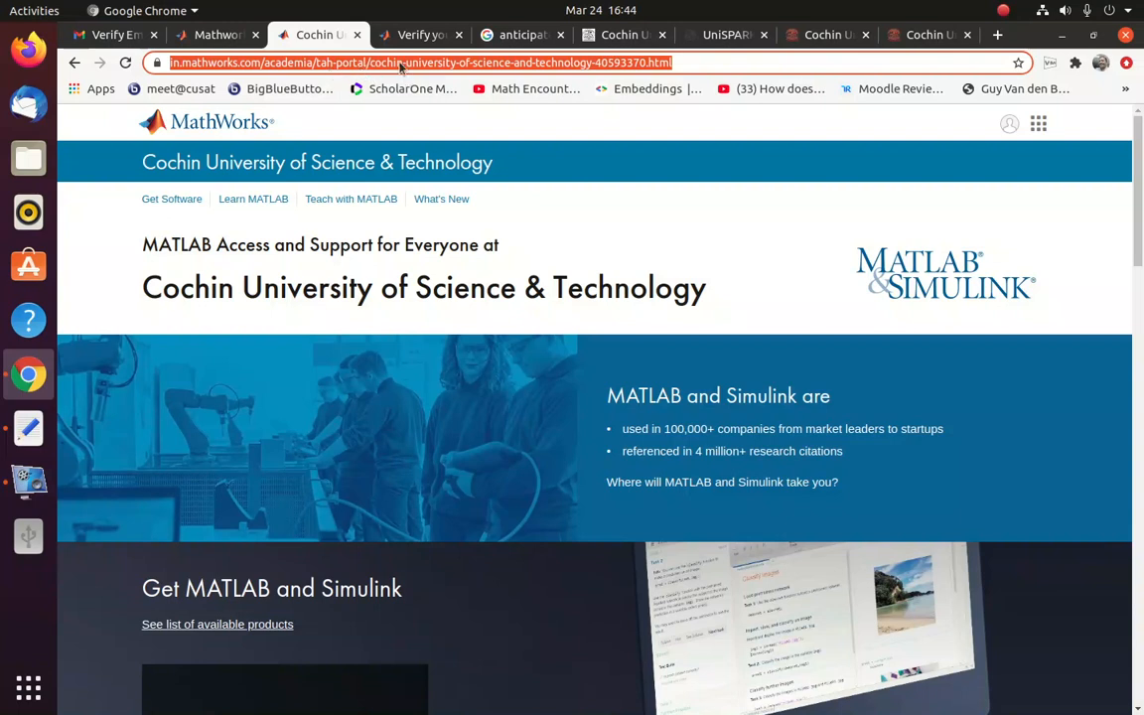
mouse_move(453, 75)
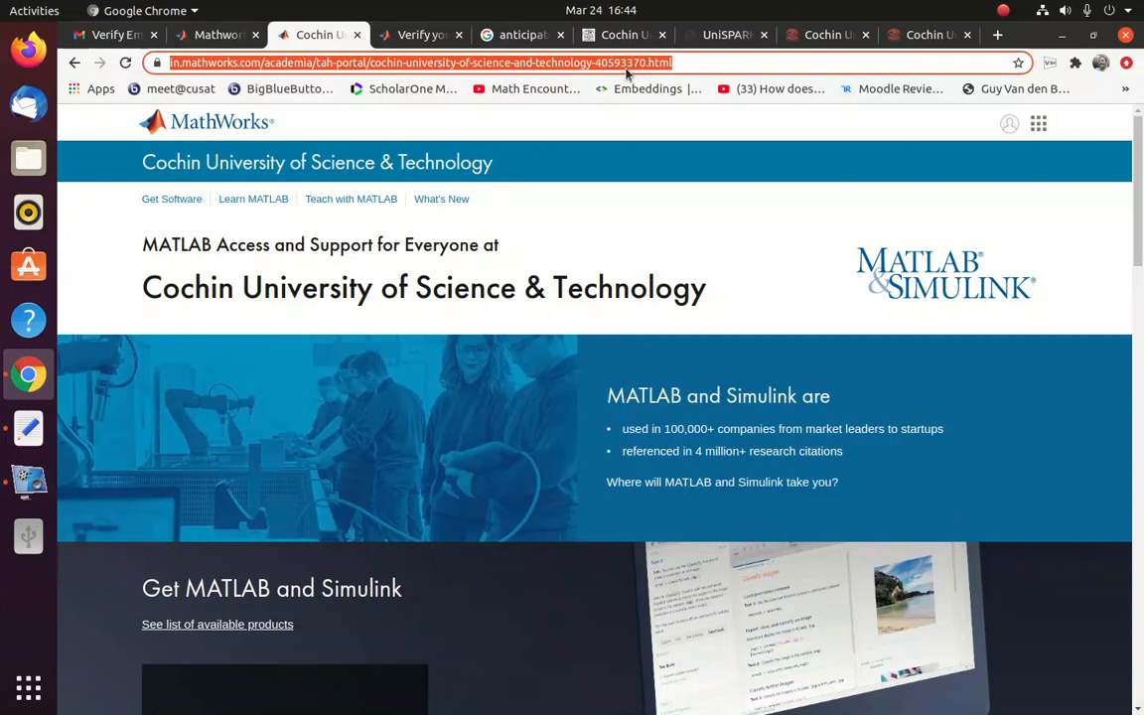
mouse_move(653, 78)
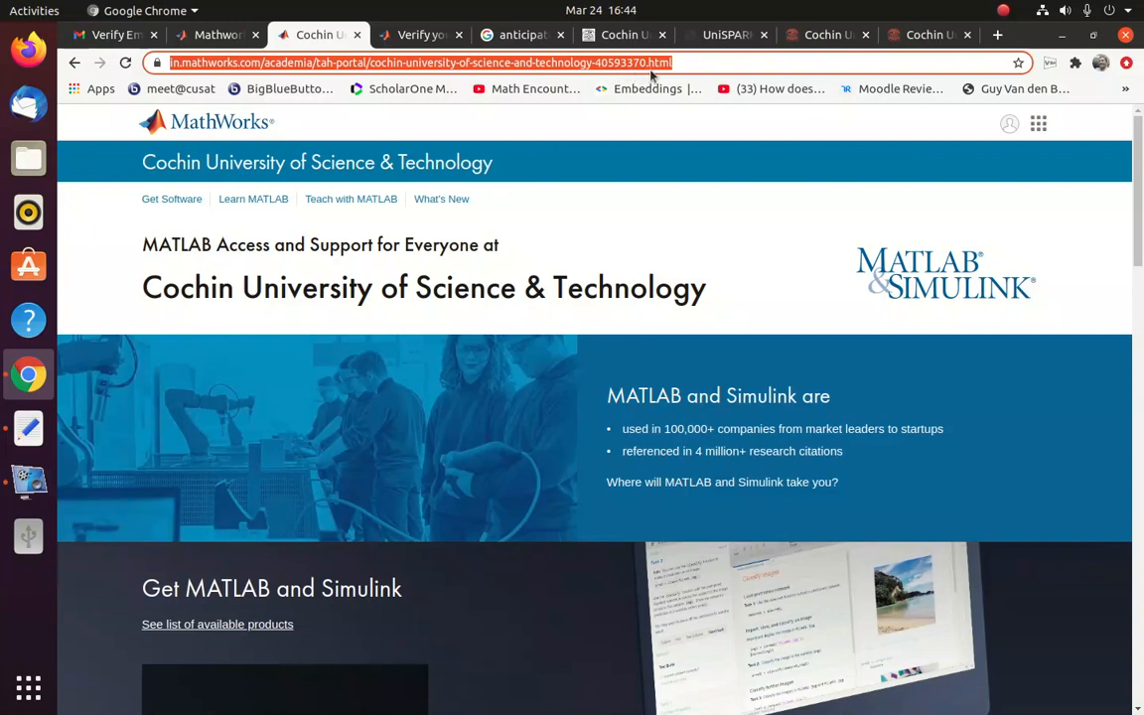
mouse_move(640, 81)
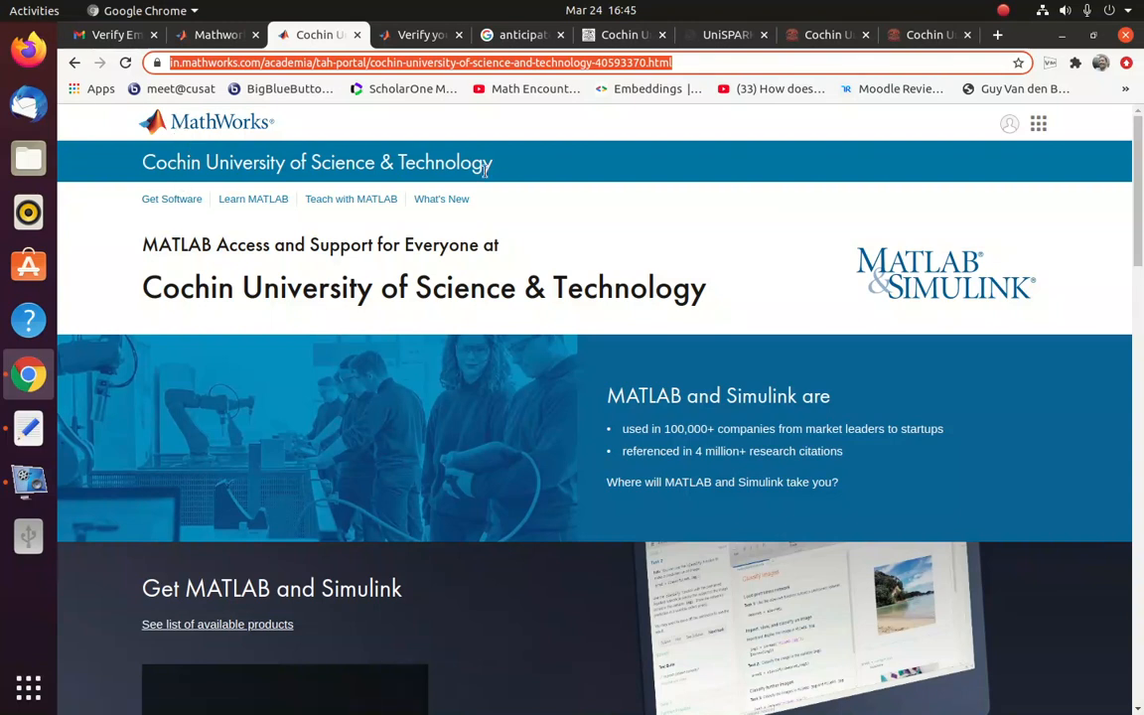
mouse_move(851, 248)
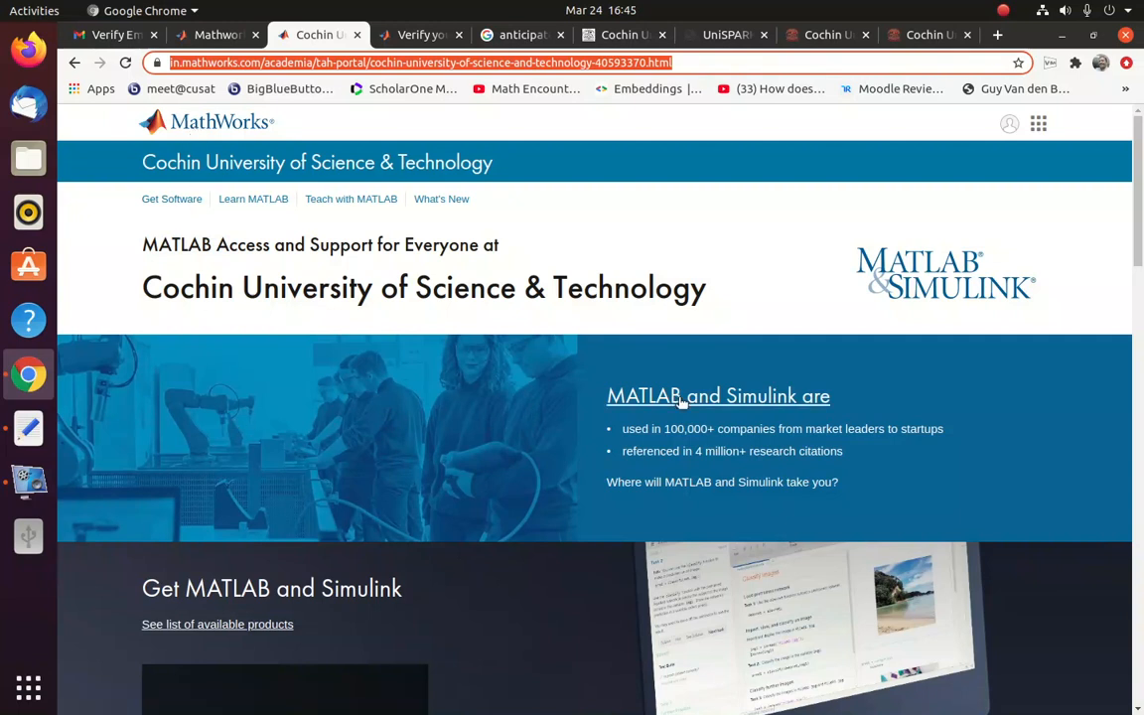
scroll("down", 3)
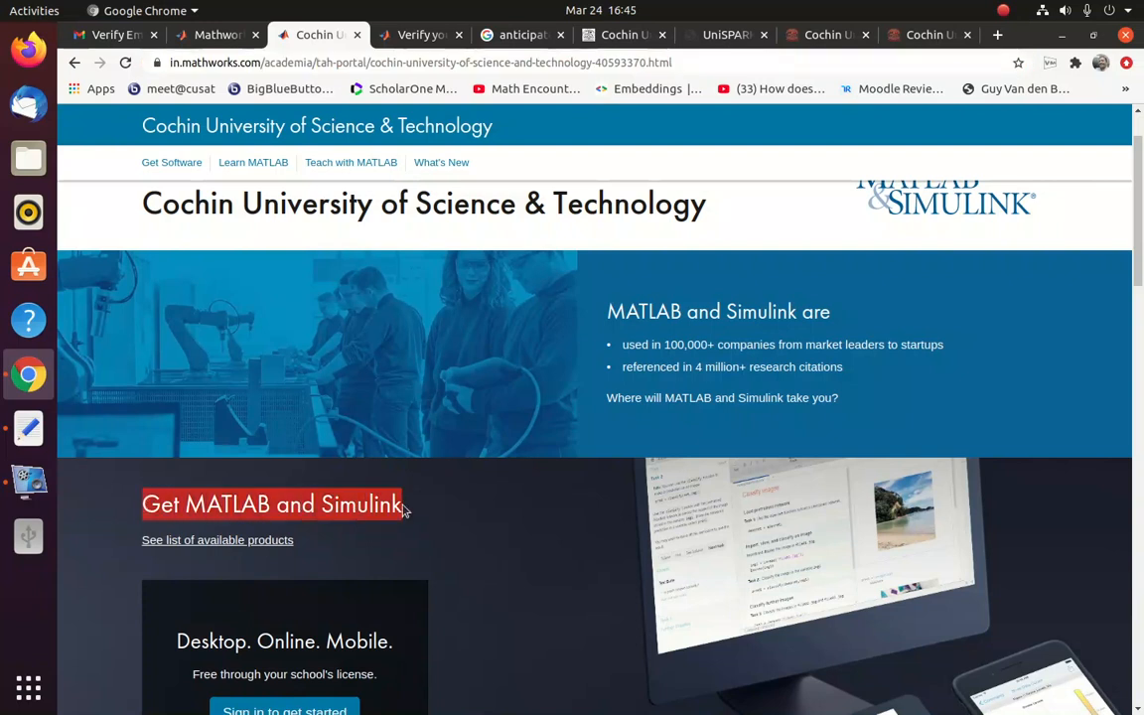
mouse_move(390, 546)
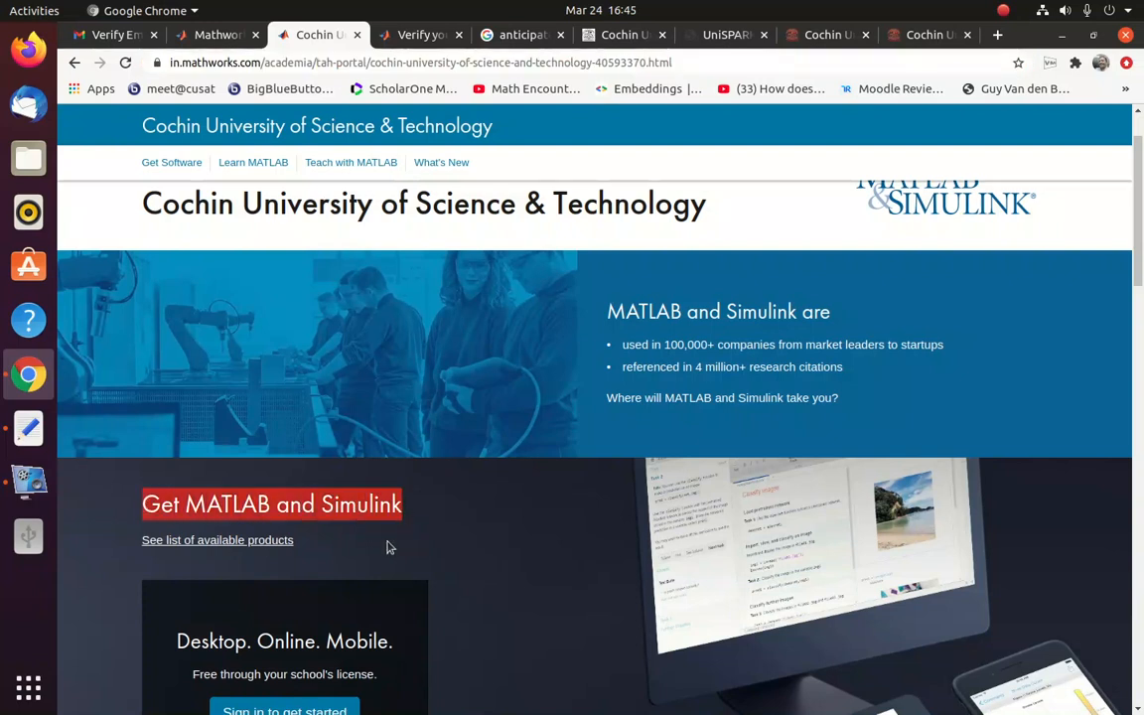
scroll("down", 3)
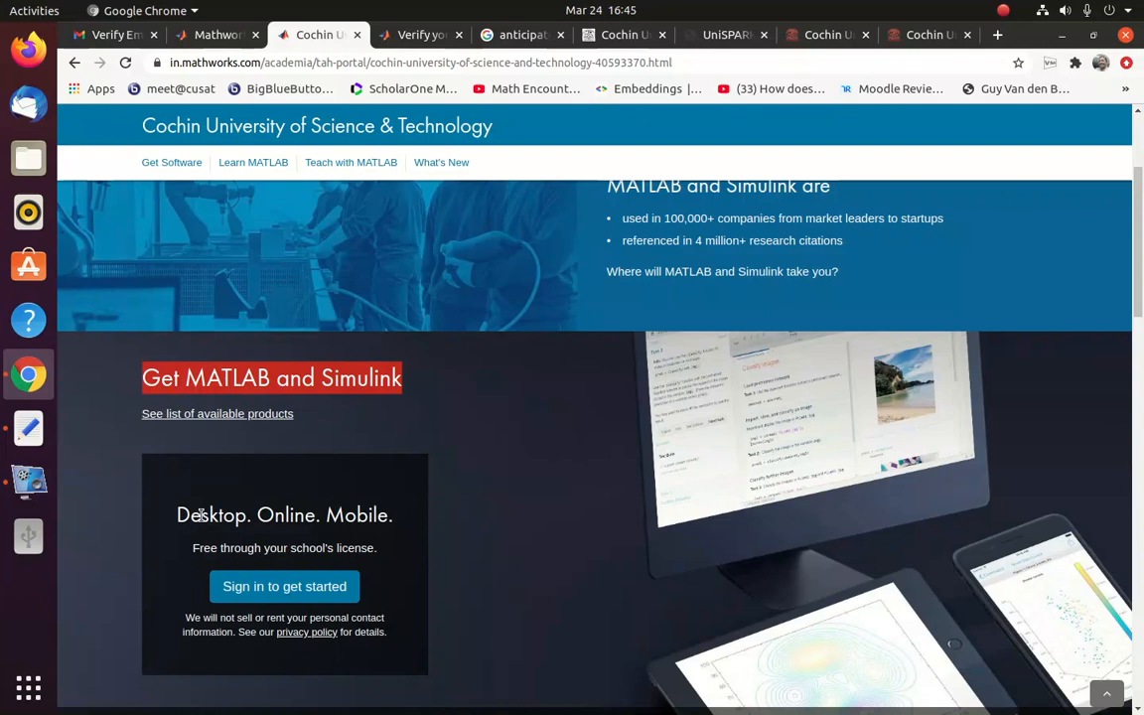
mouse_move(381, 508)
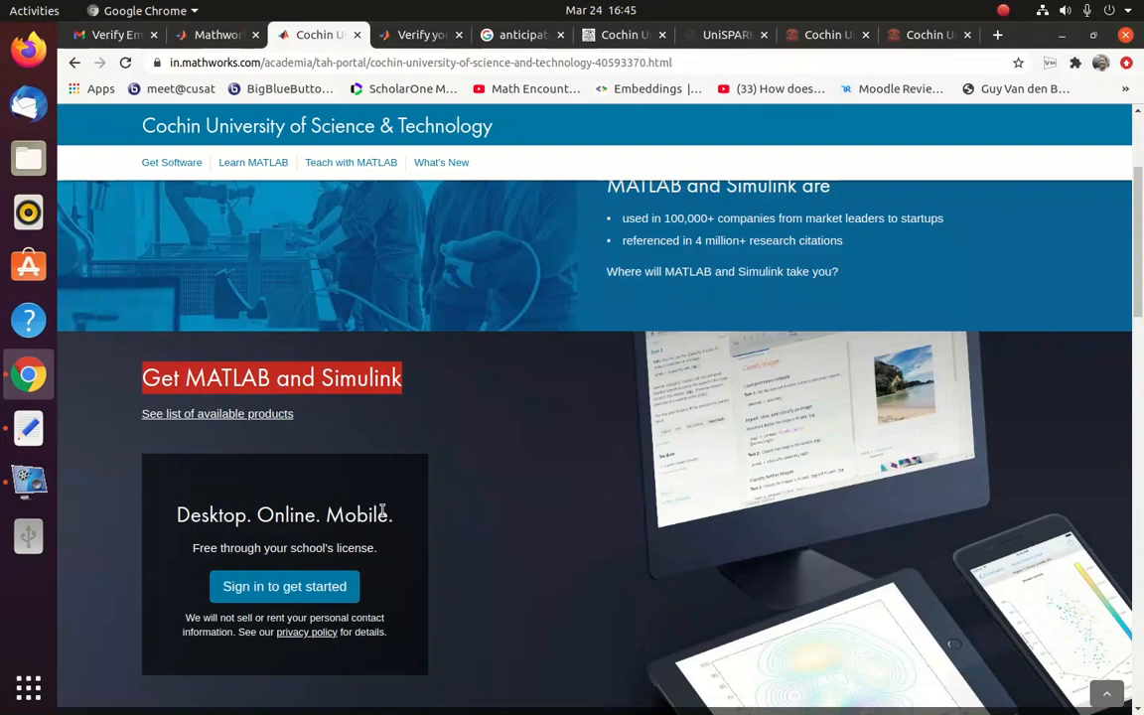
mouse_move(284, 586)
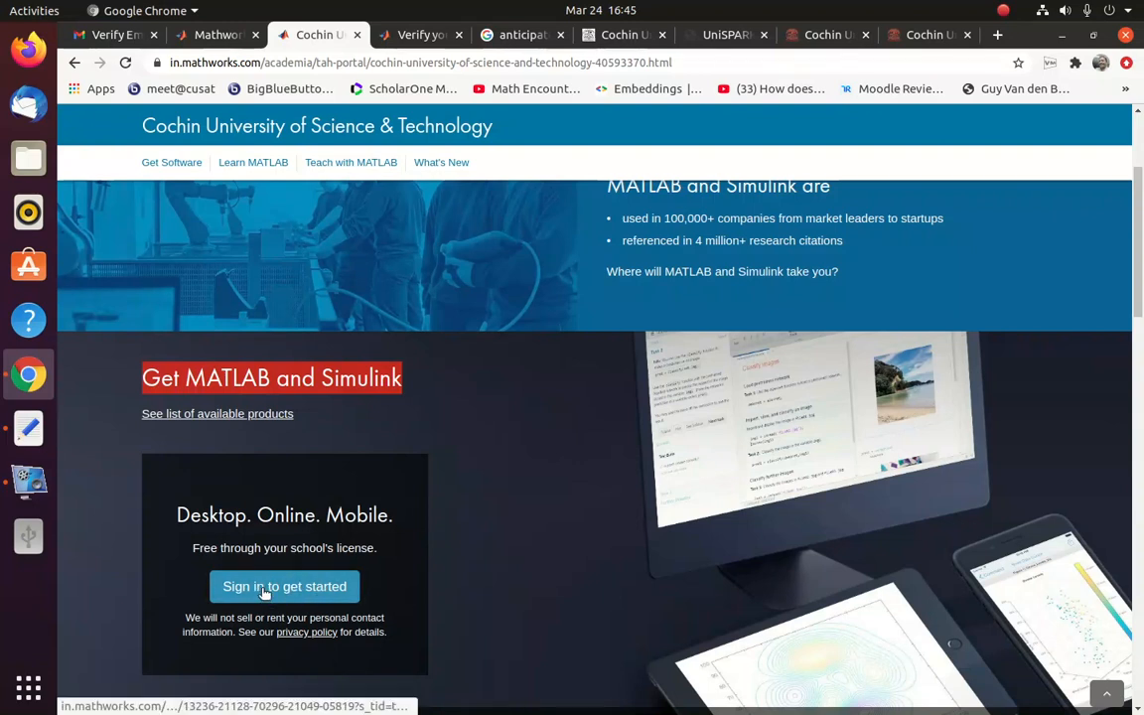
Go to the MathWorks Account sign-in page and focus the Email field
left_click(284, 586)
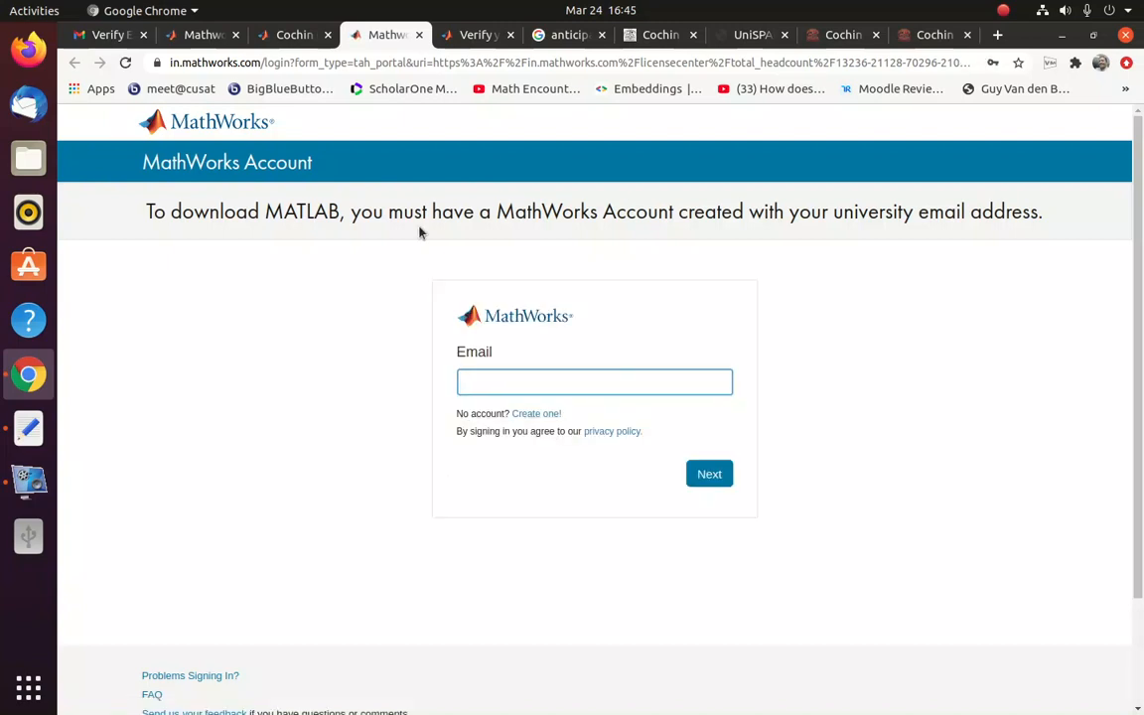
mouse_move(504, 324)
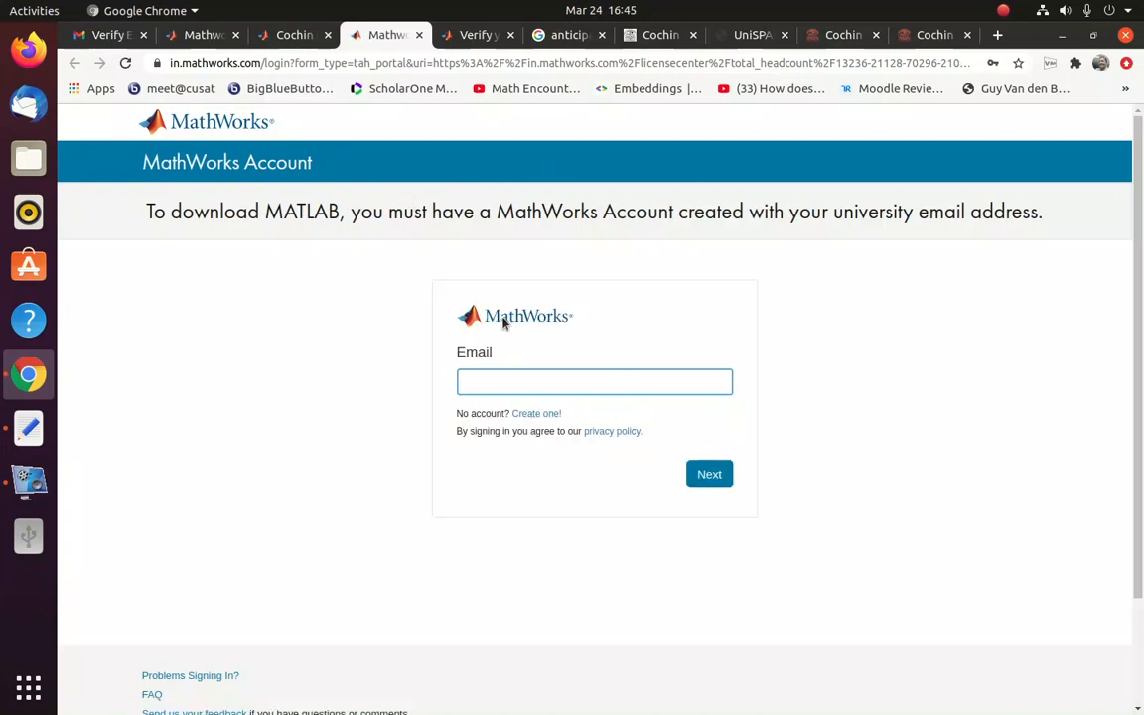
left_click(593, 382)
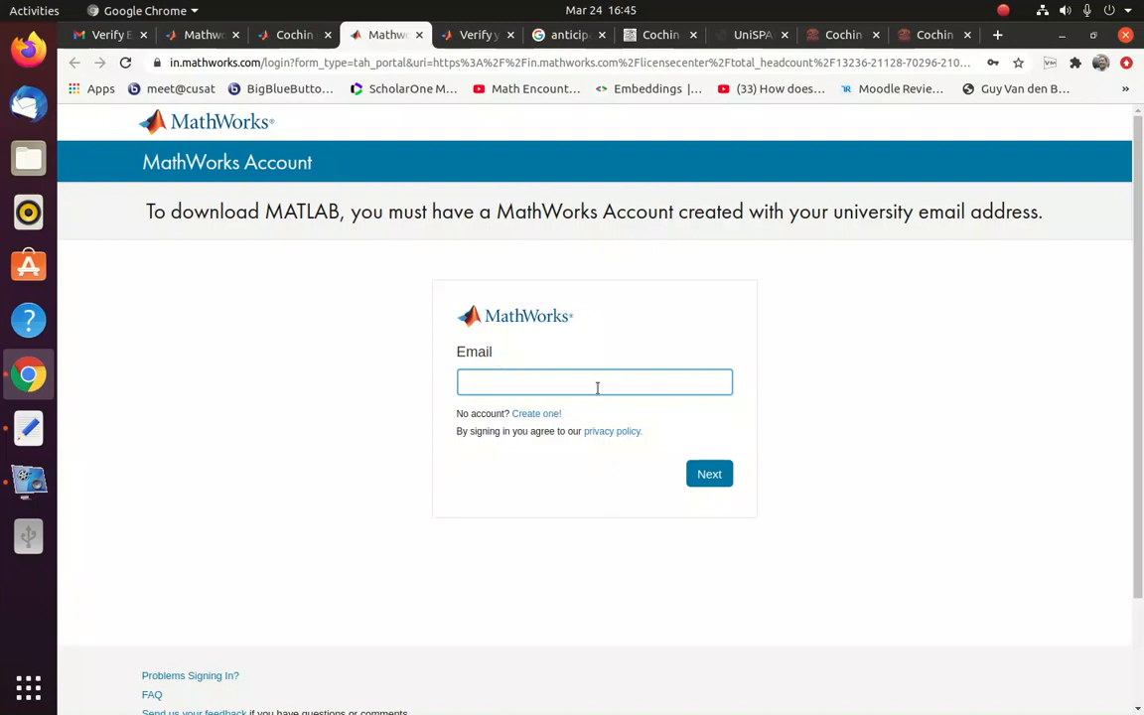
mouse_move(631, 362)
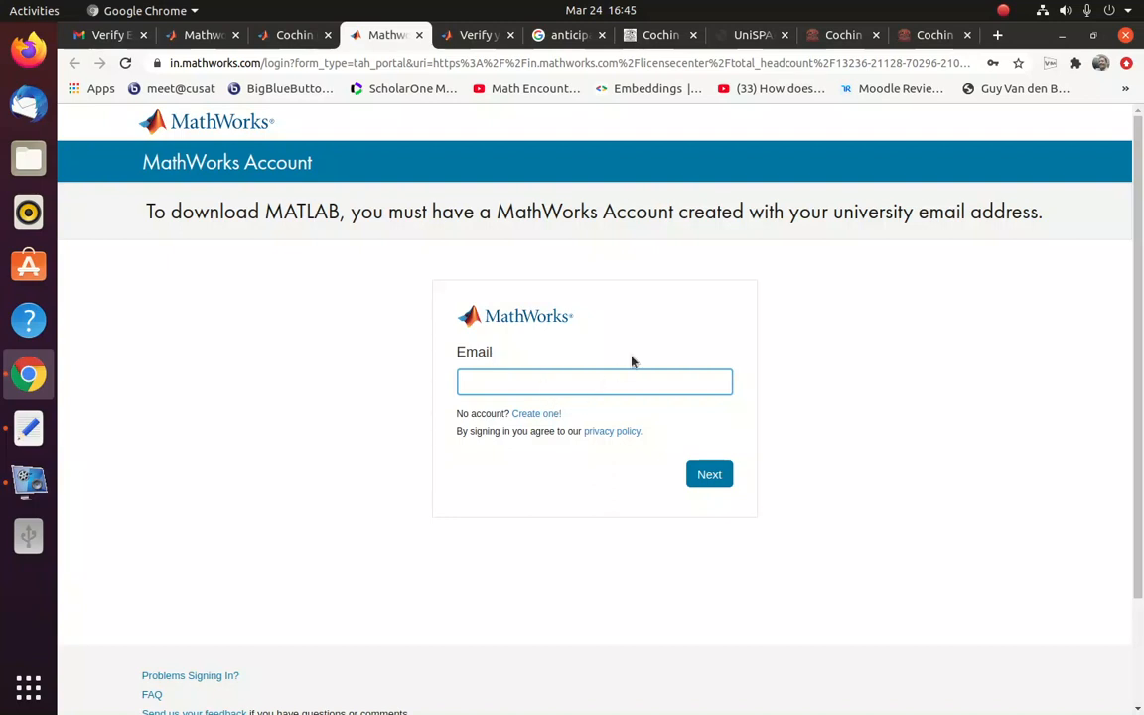
left_click(594, 381)
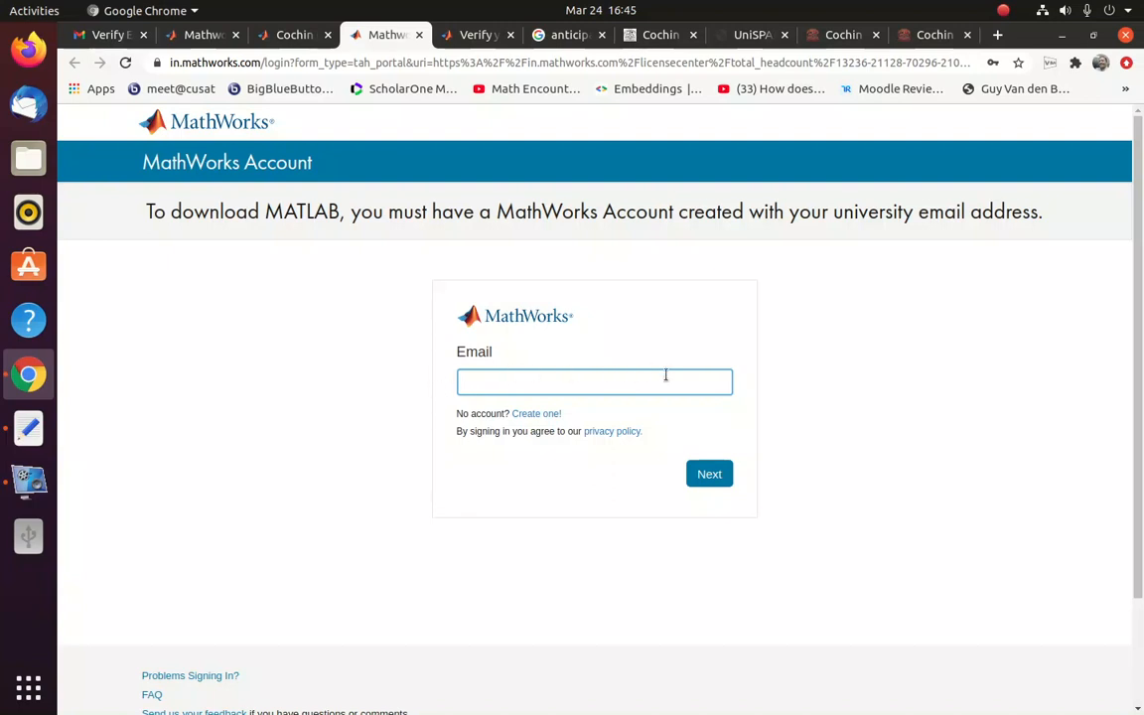
mouse_move(717, 375)
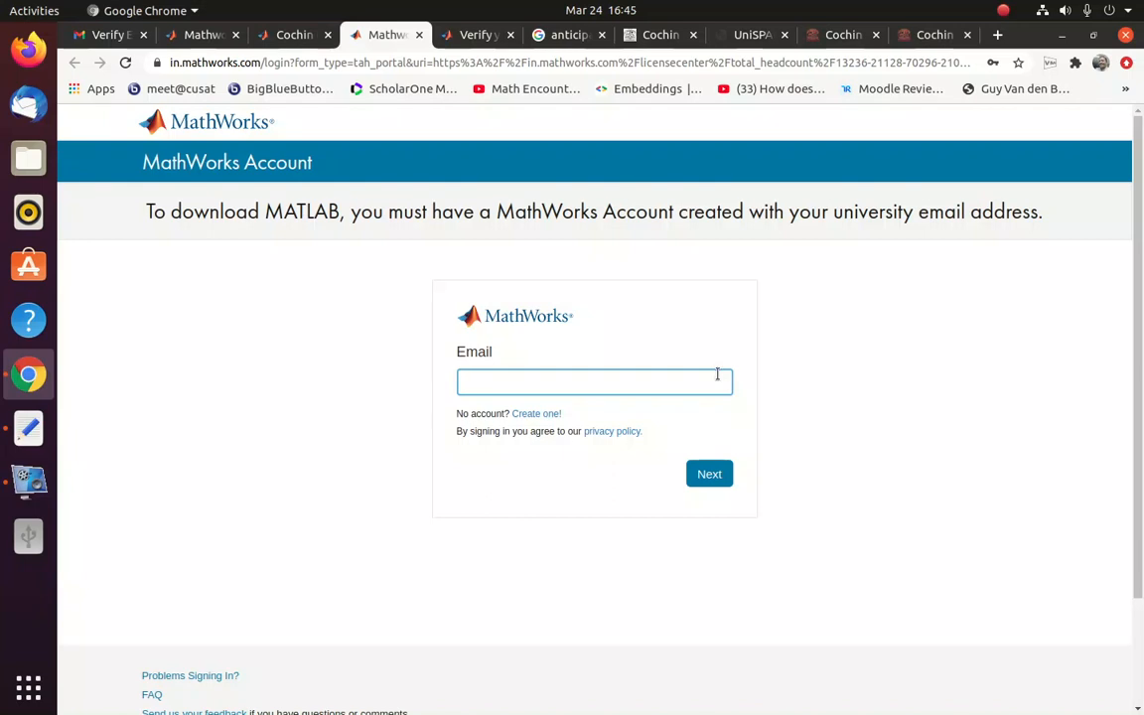
left_click(593, 381)
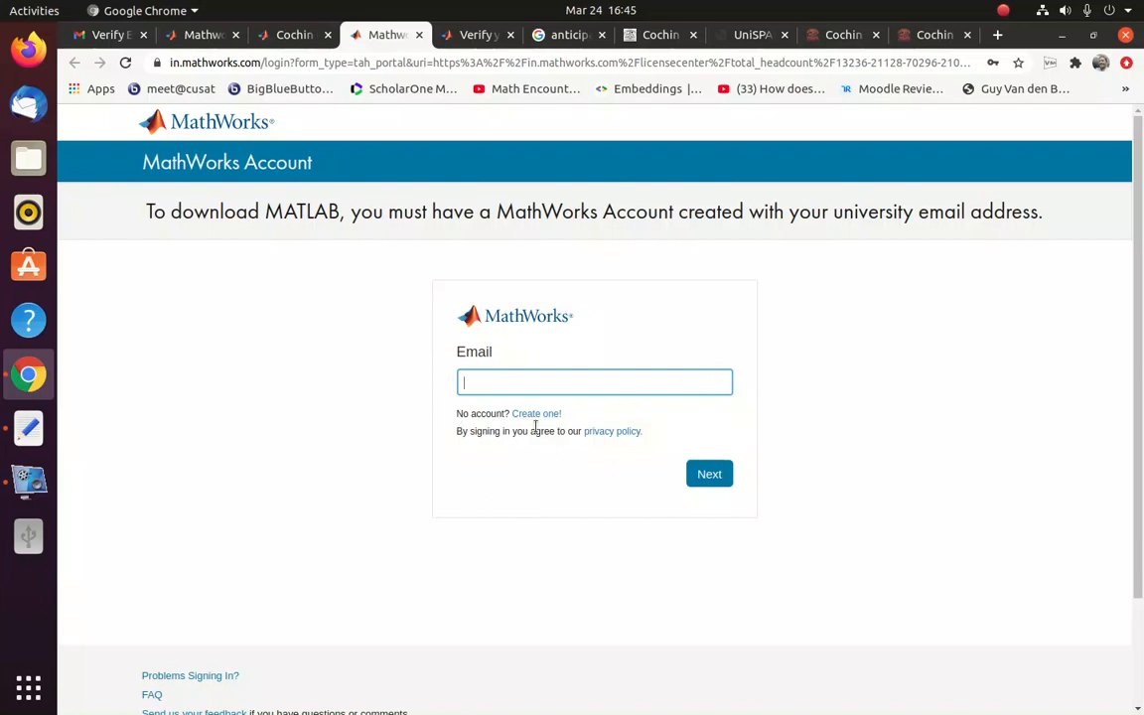
mouse_move(536, 415)
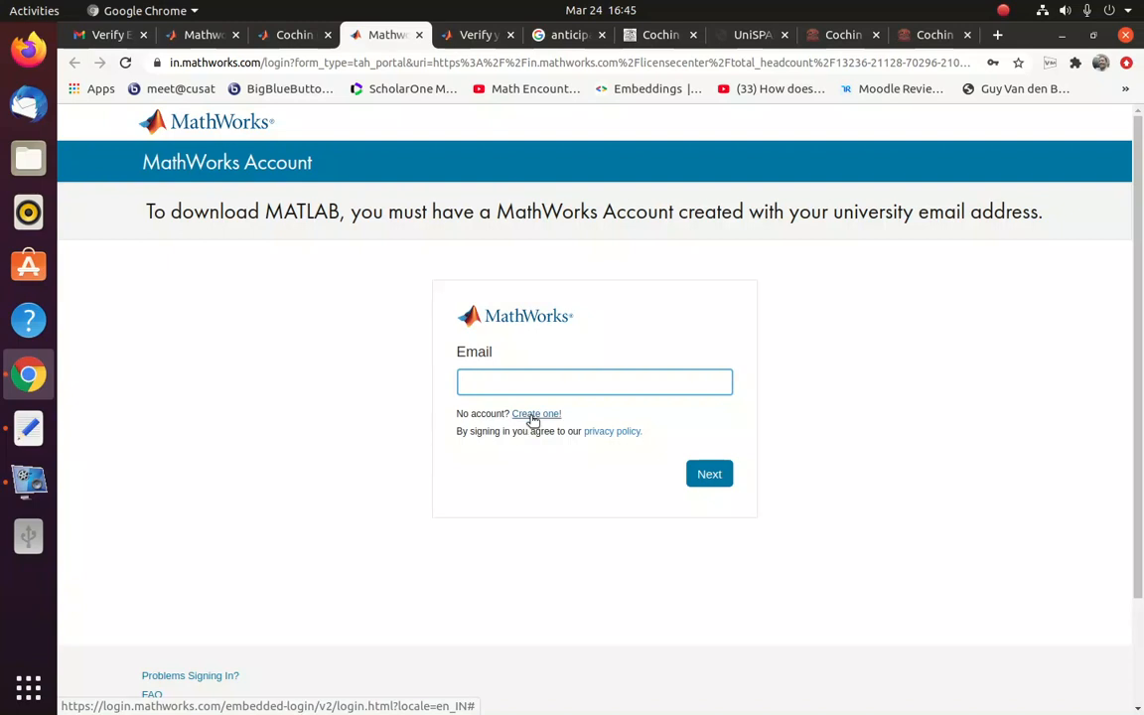
Follow the 'Create one!' link to the new account registration form
left_click(593, 381)
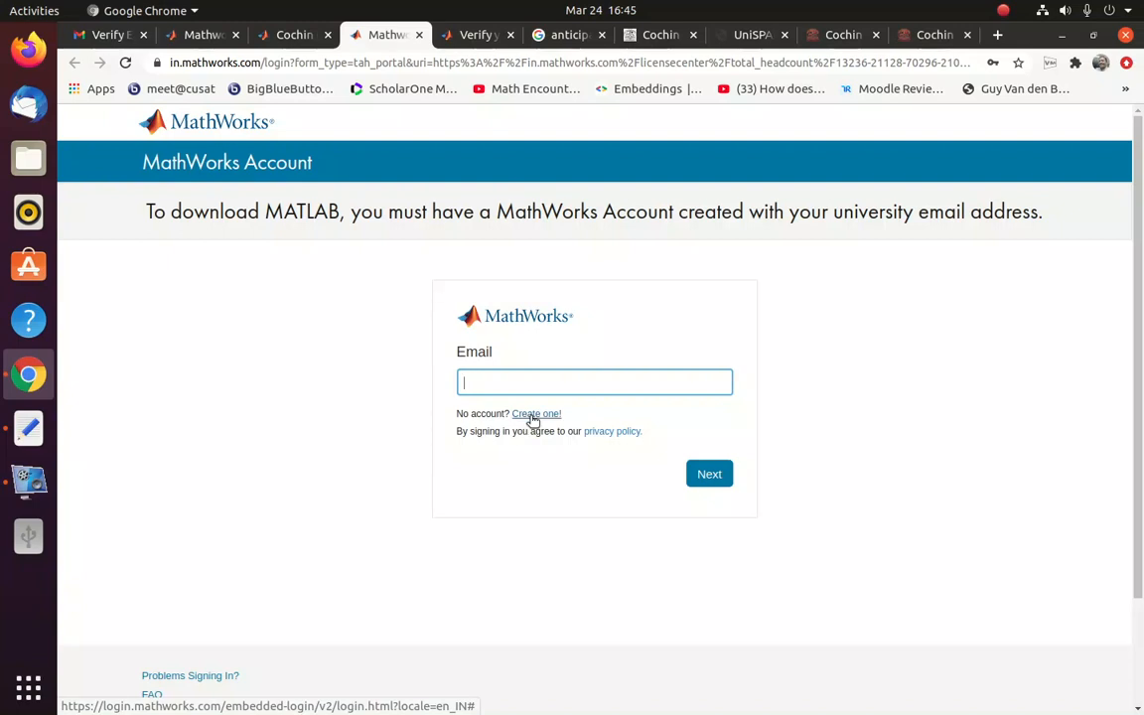
left_click(536, 413)
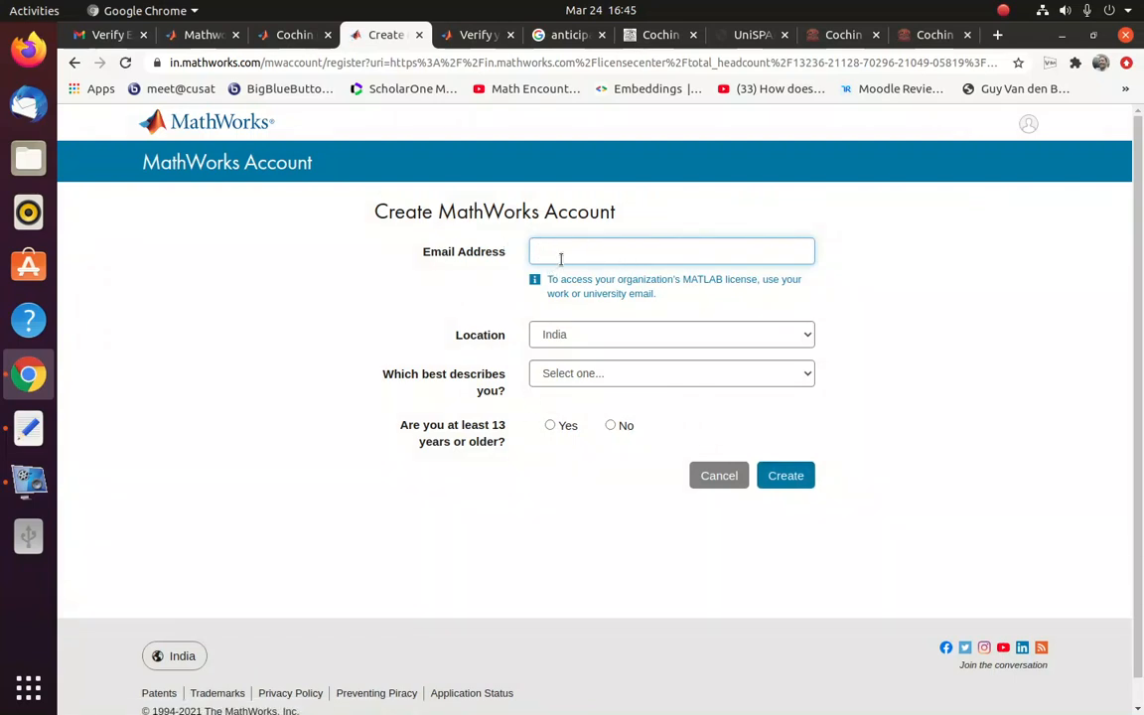
mouse_move(596, 246)
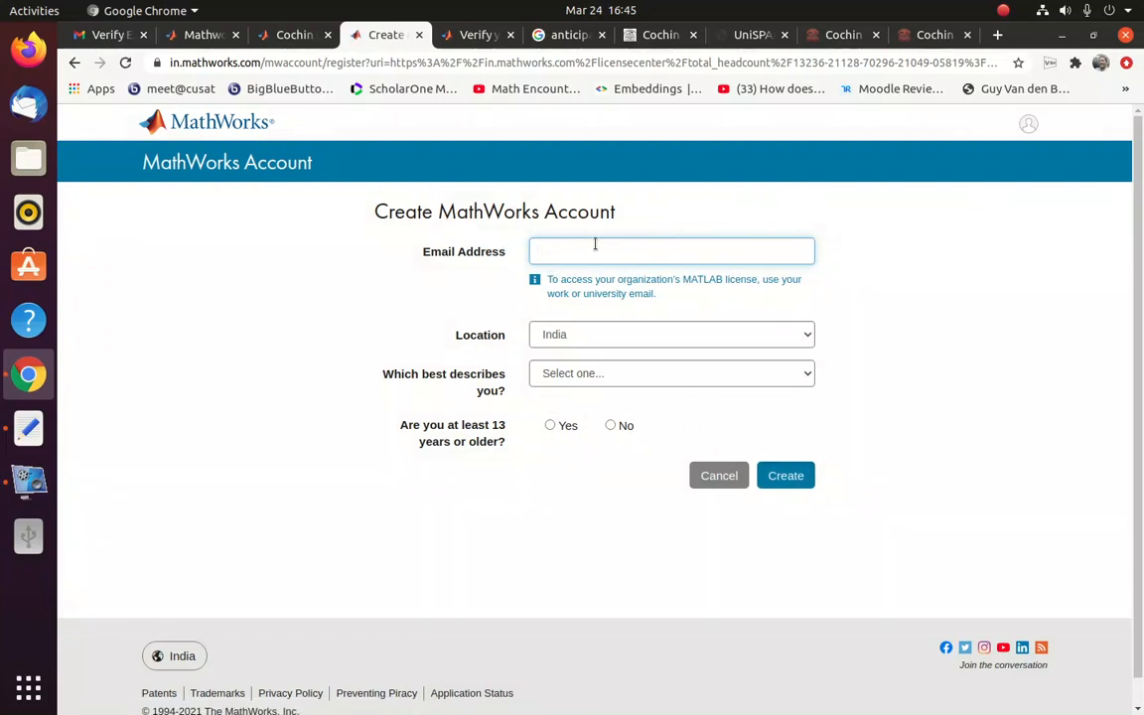
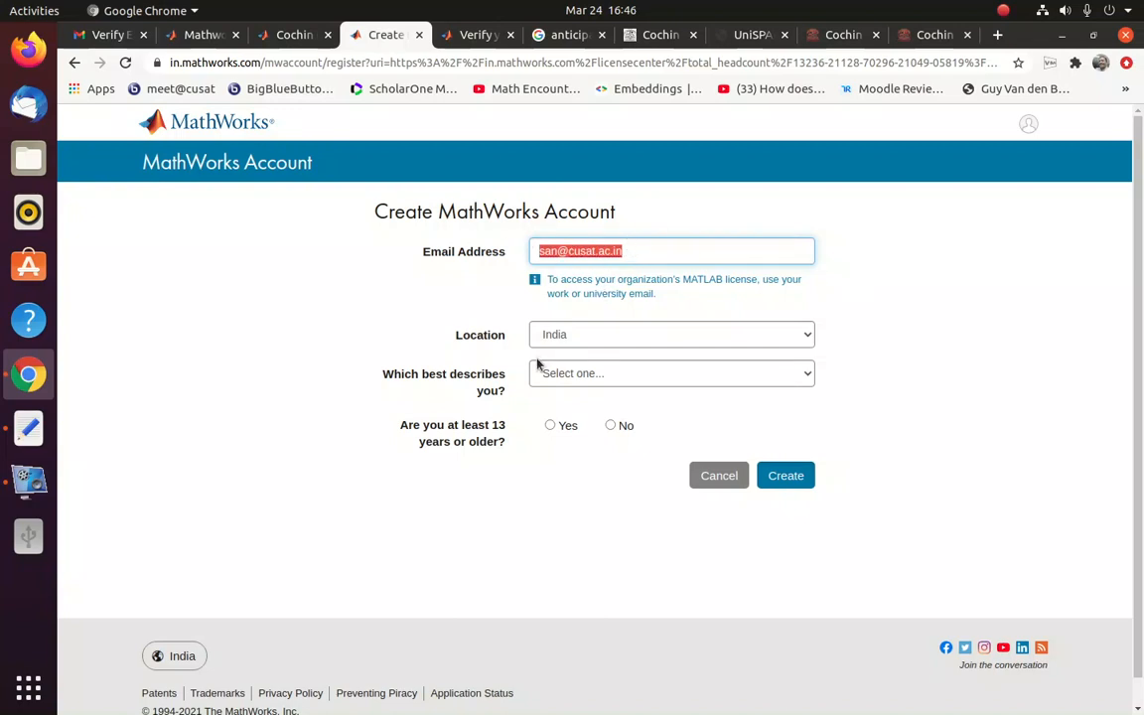
Enter the cusat.ac.in university email in Email Address, leaving Location as India
mouse_move(626, 385)
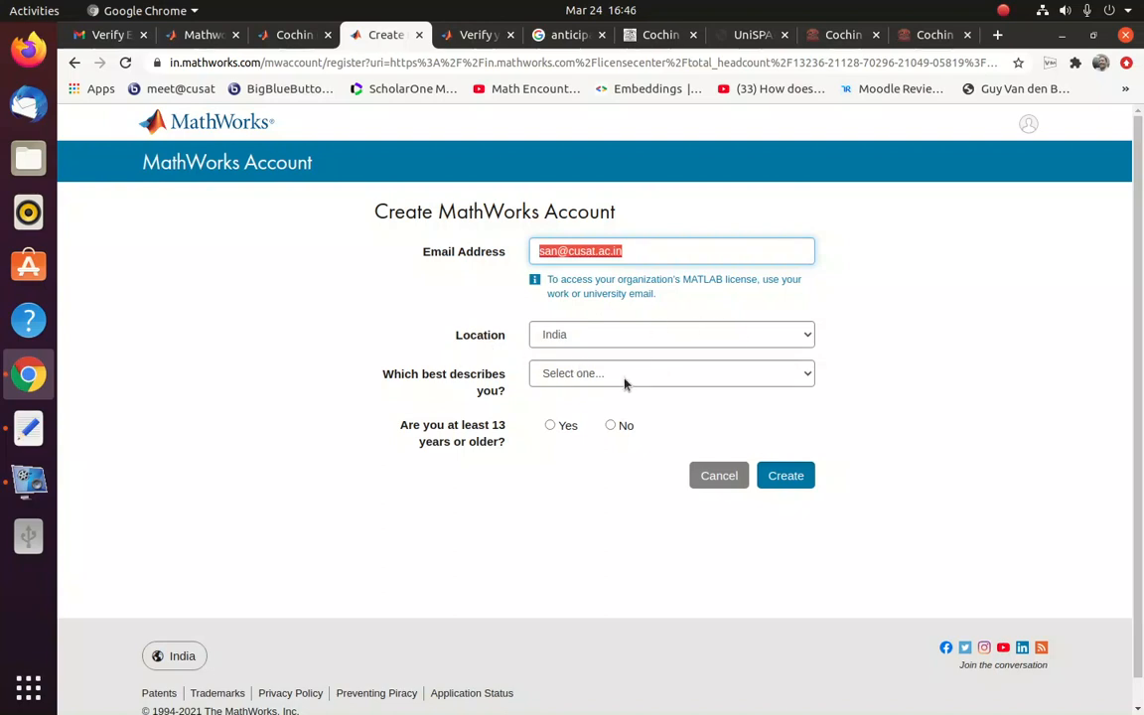
left_click(671, 373)
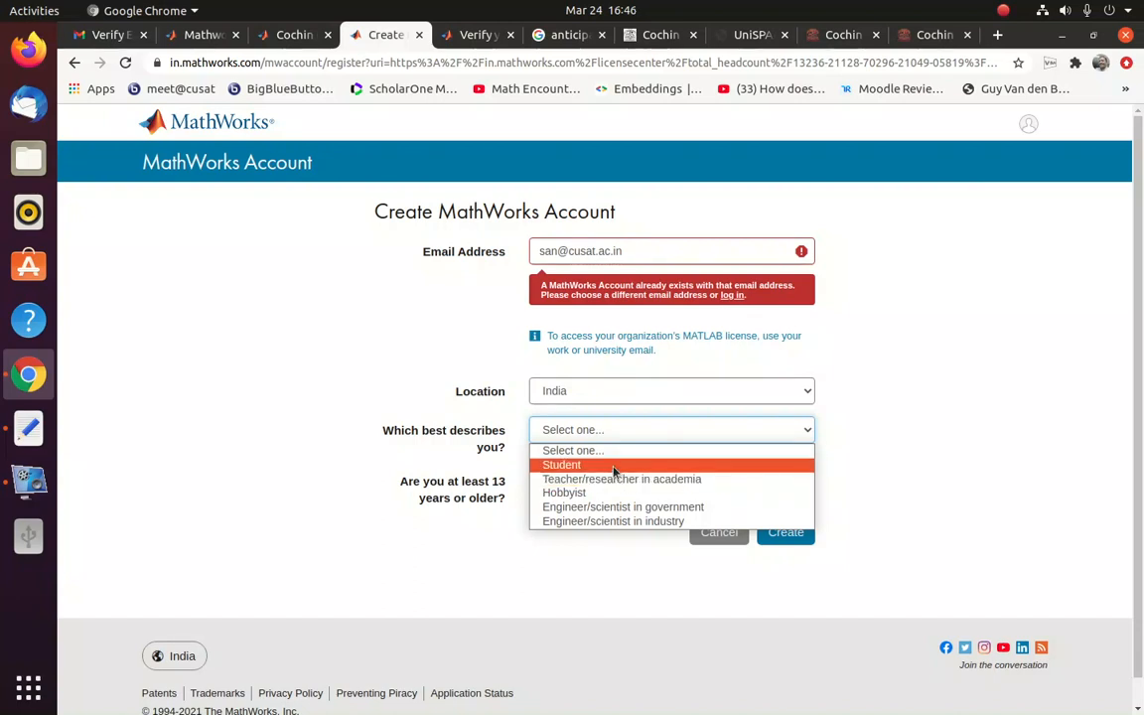
mouse_move(616, 479)
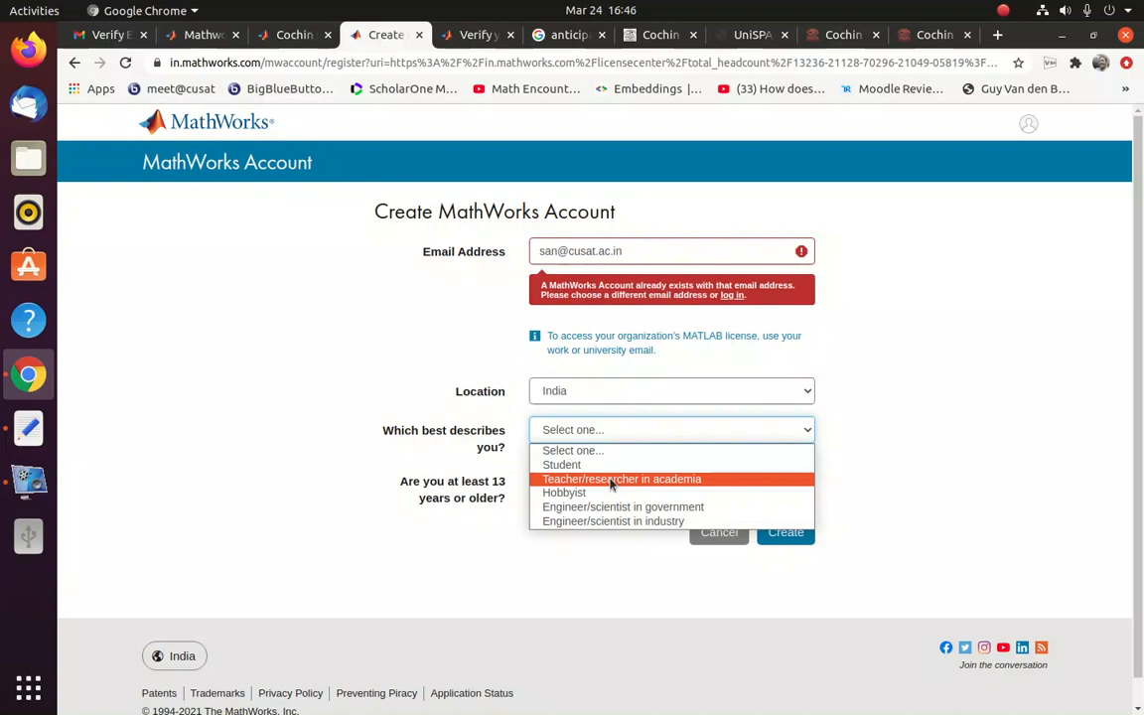
mouse_move(562, 464)
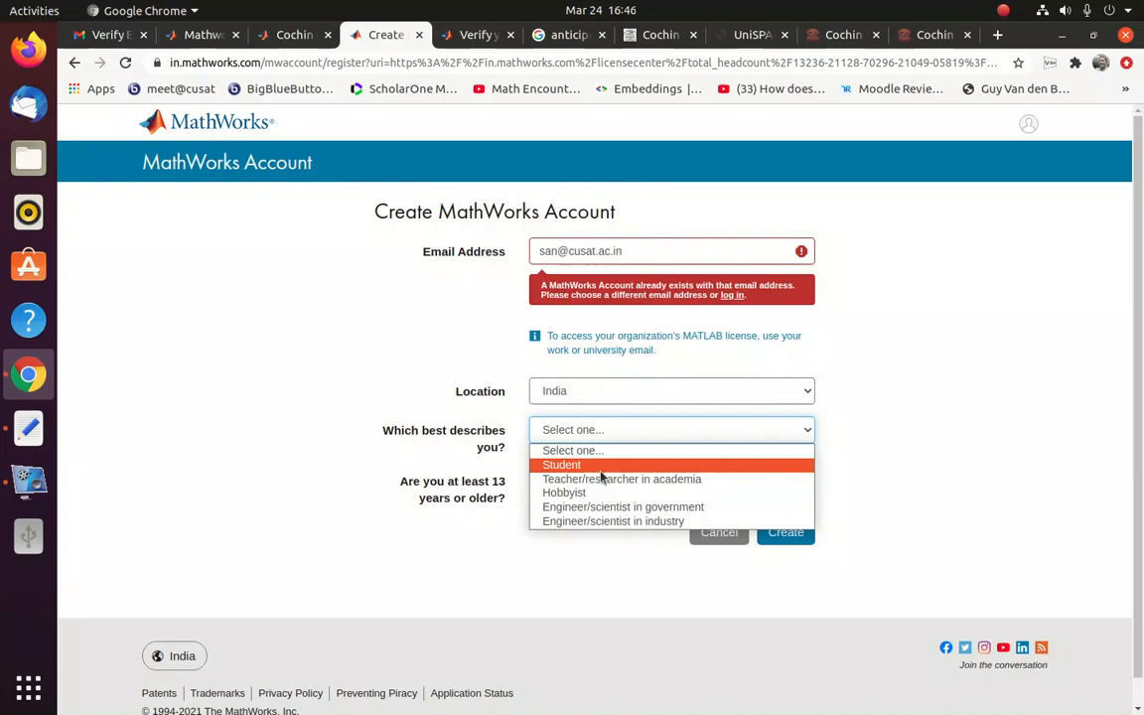
mouse_move(622, 479)
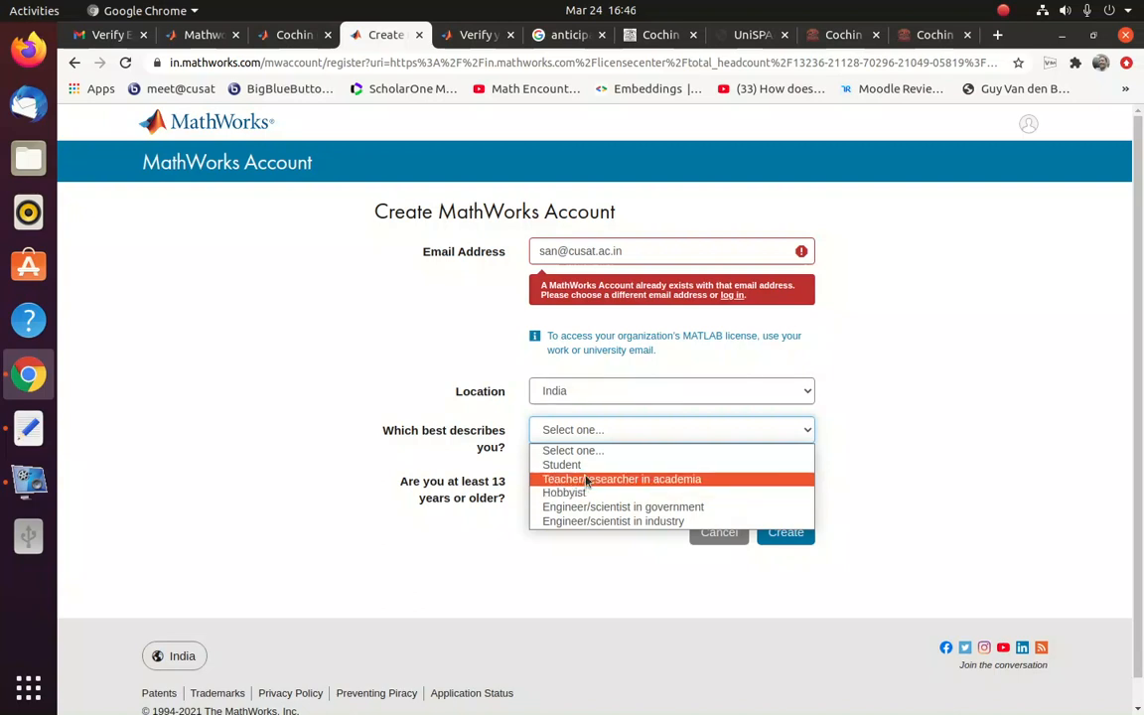
mouse_move(586, 484)
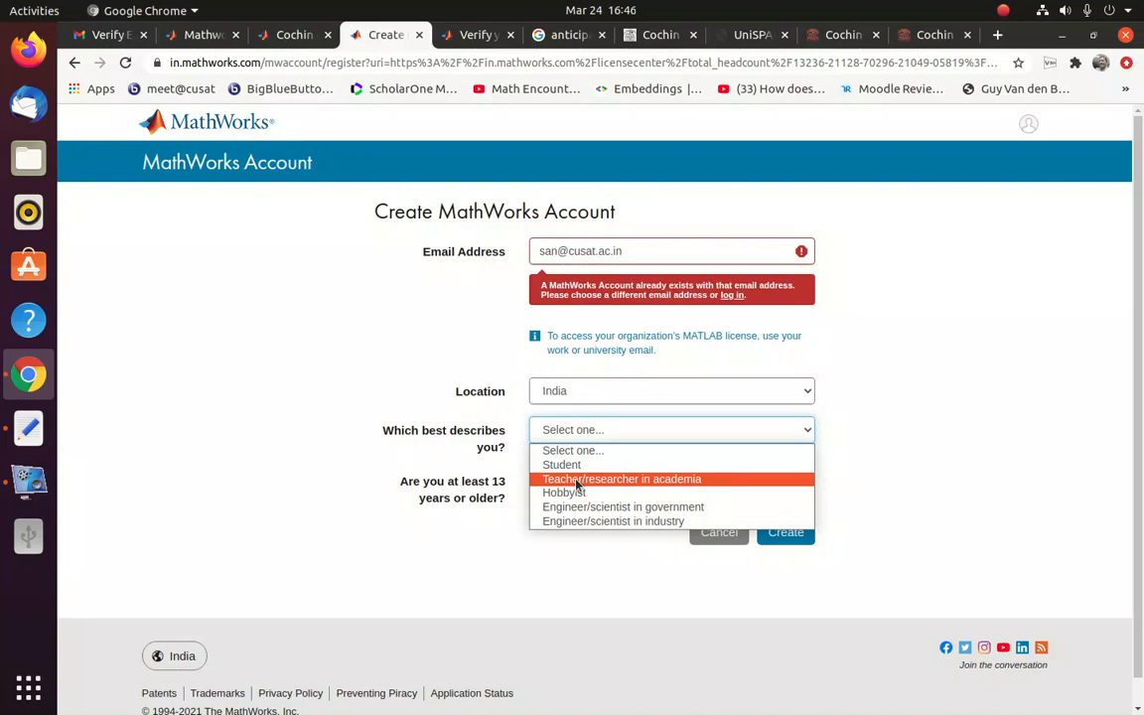
Close the 'Which best describes you?' dropdown without choosing a role
left_click(338, 310)
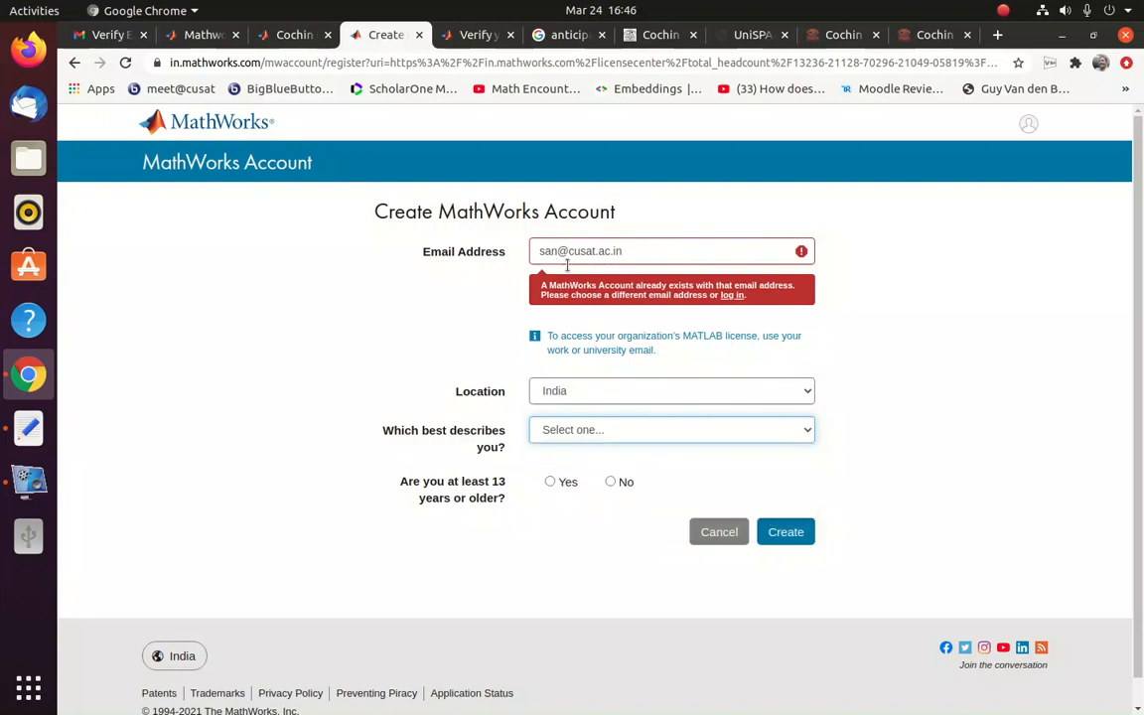
mouse_move(770, 305)
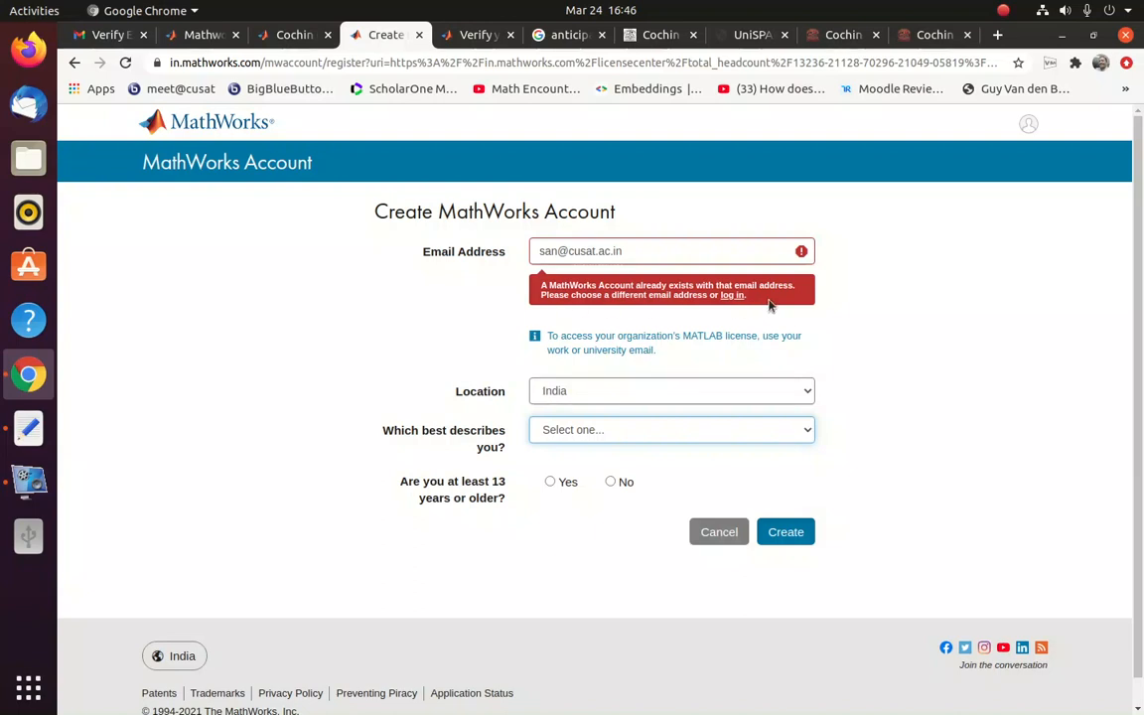
mouse_move(798, 315)
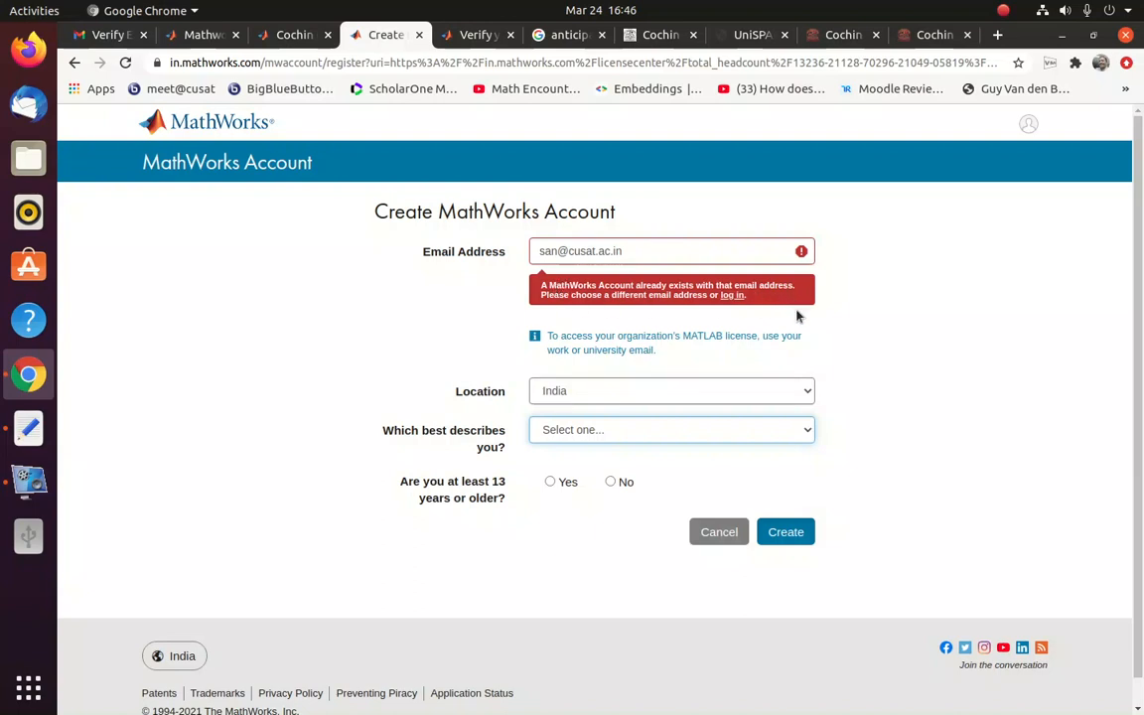
mouse_move(473, 504)
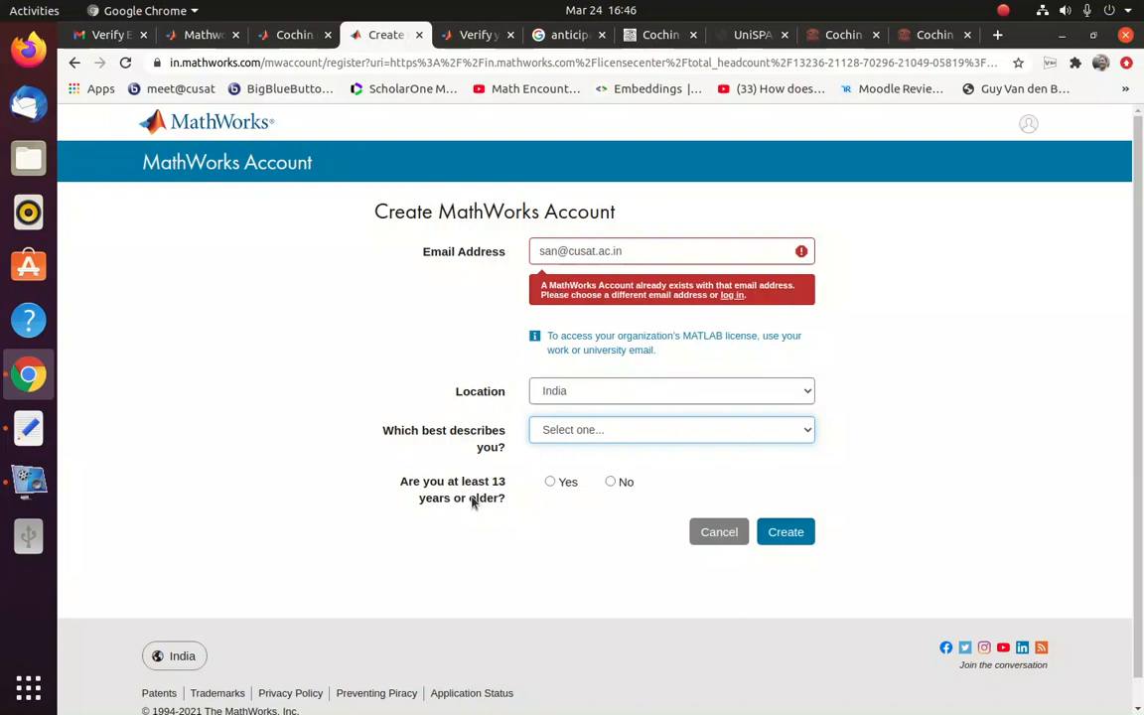
mouse_move(466, 496)
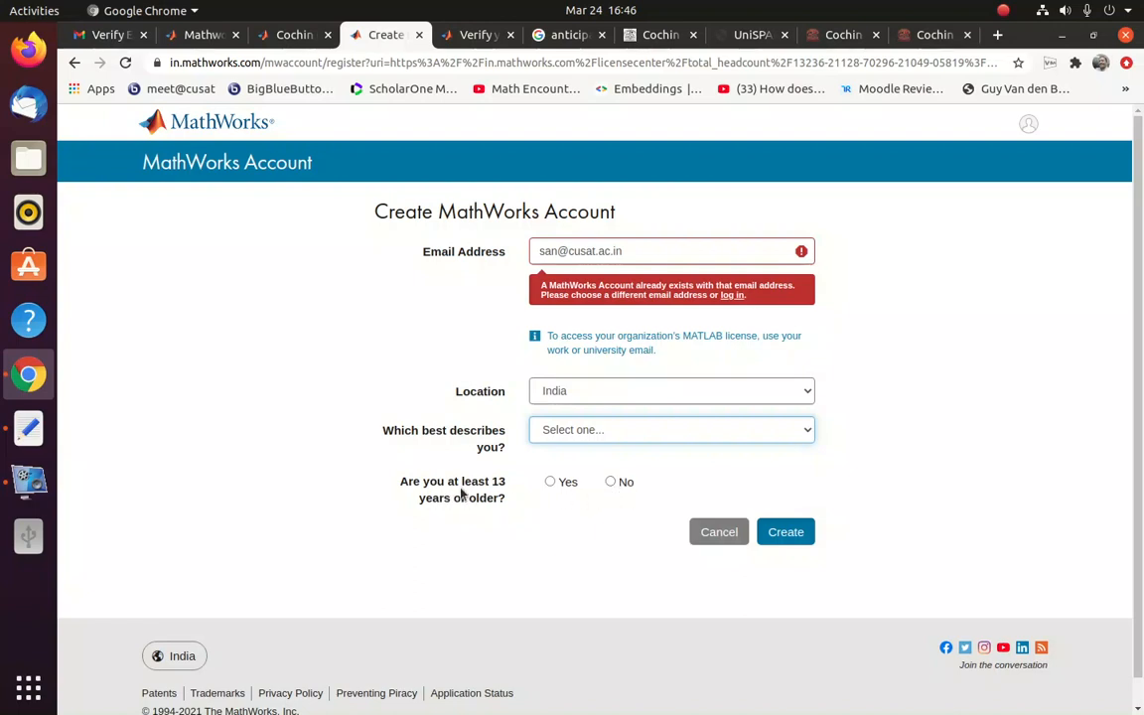
mouse_move(596, 489)
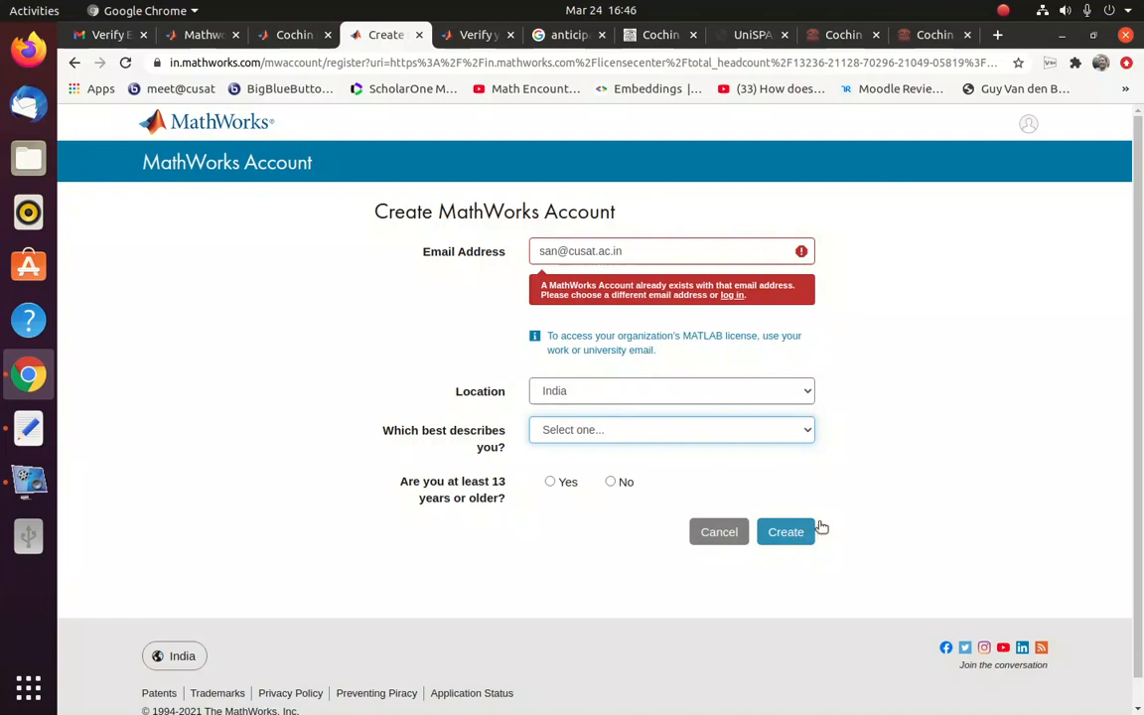
mouse_move(840, 524)
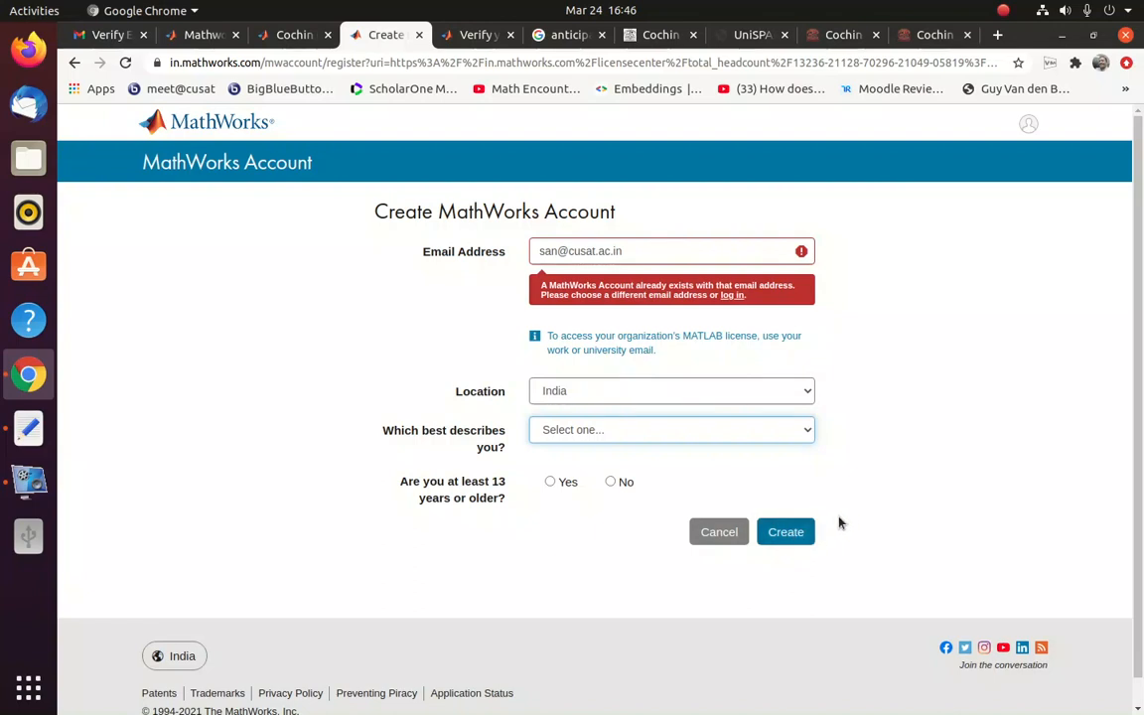
mouse_move(228, 143)
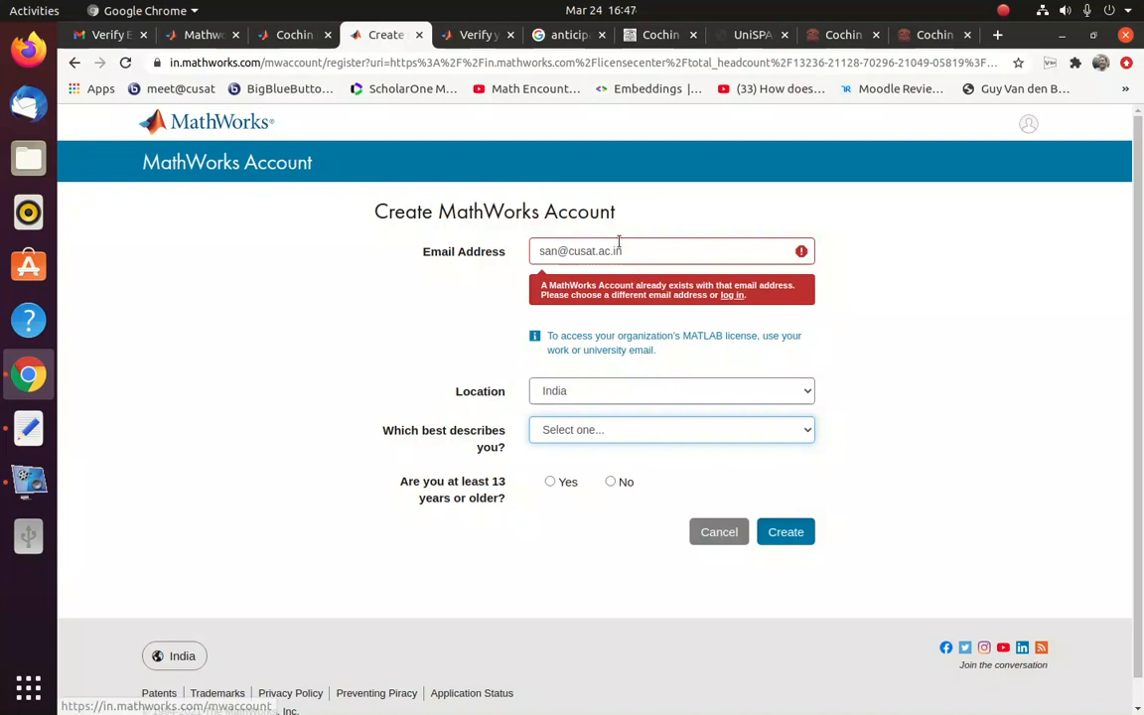
Use the 'log in' link in the existing-account error to reach the sign-in page
left_click(787, 532)
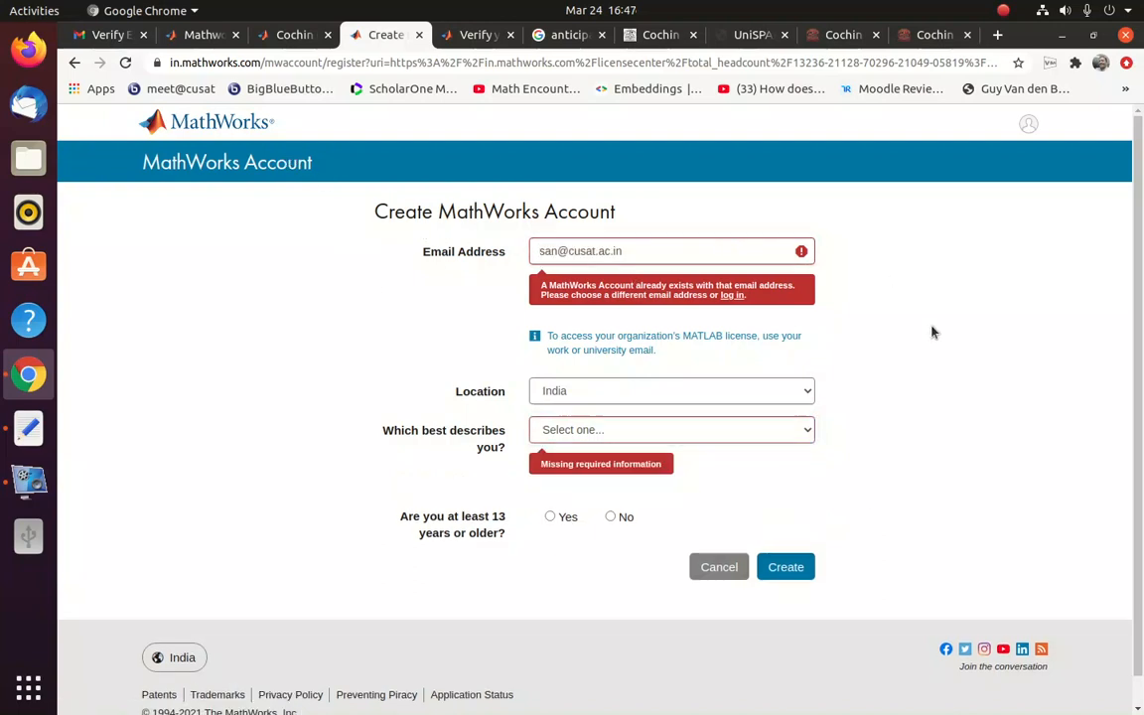
mouse_move(946, 304)
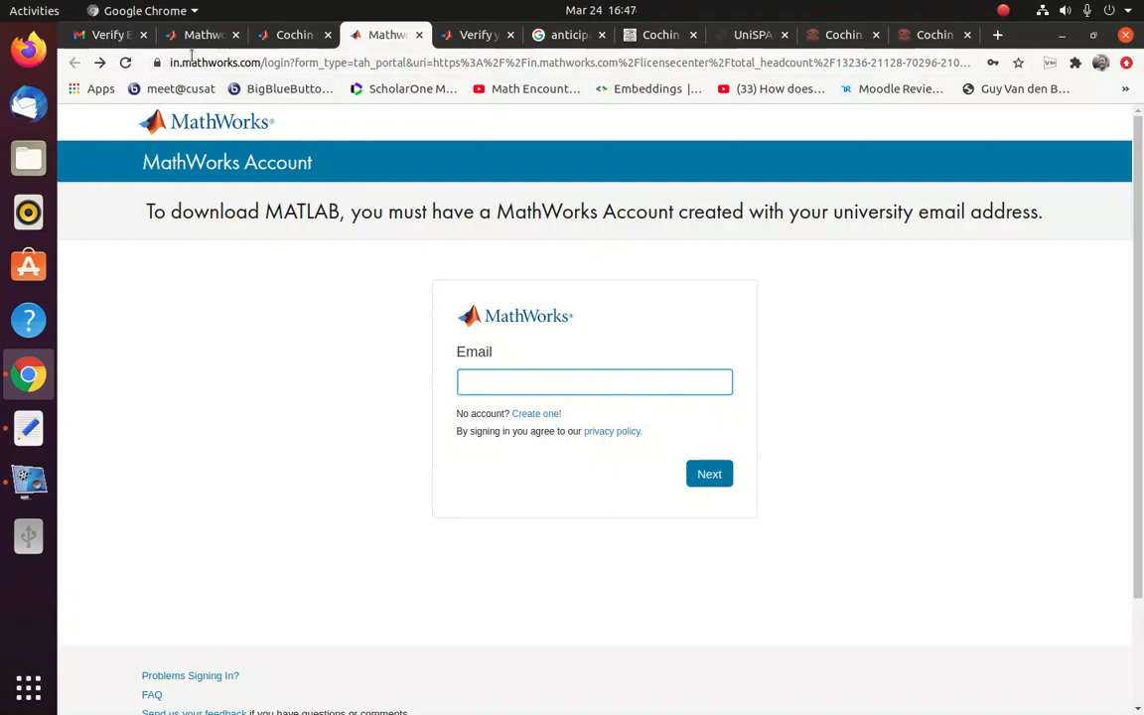
left_click(594, 381)
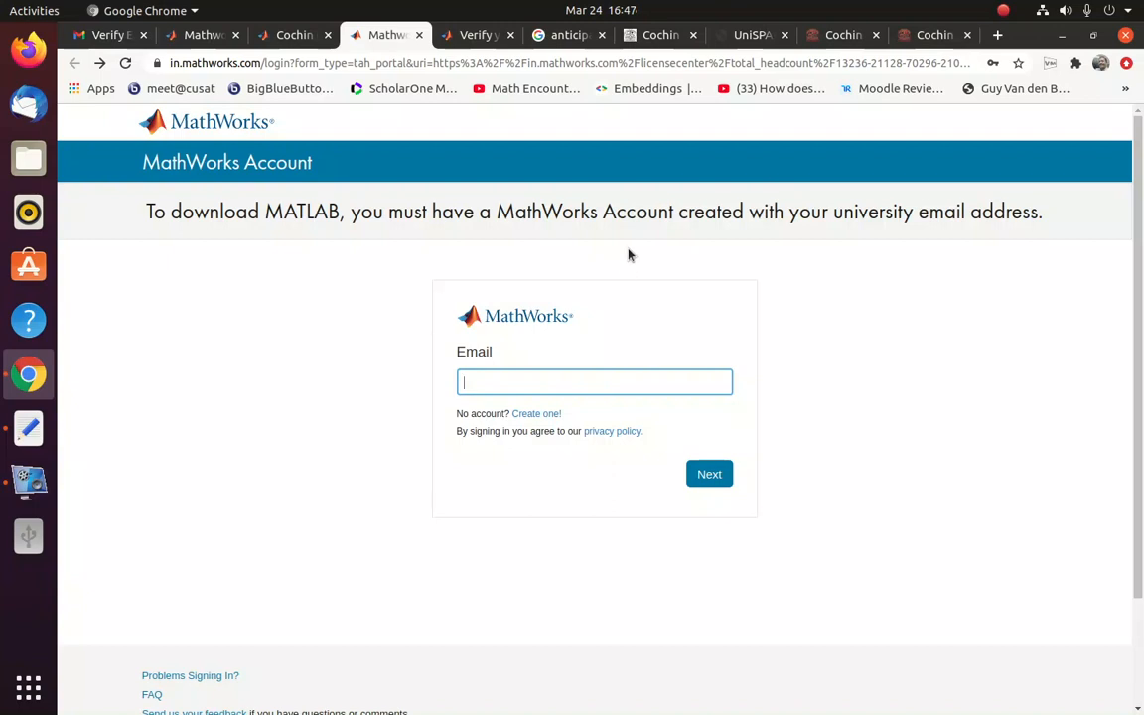
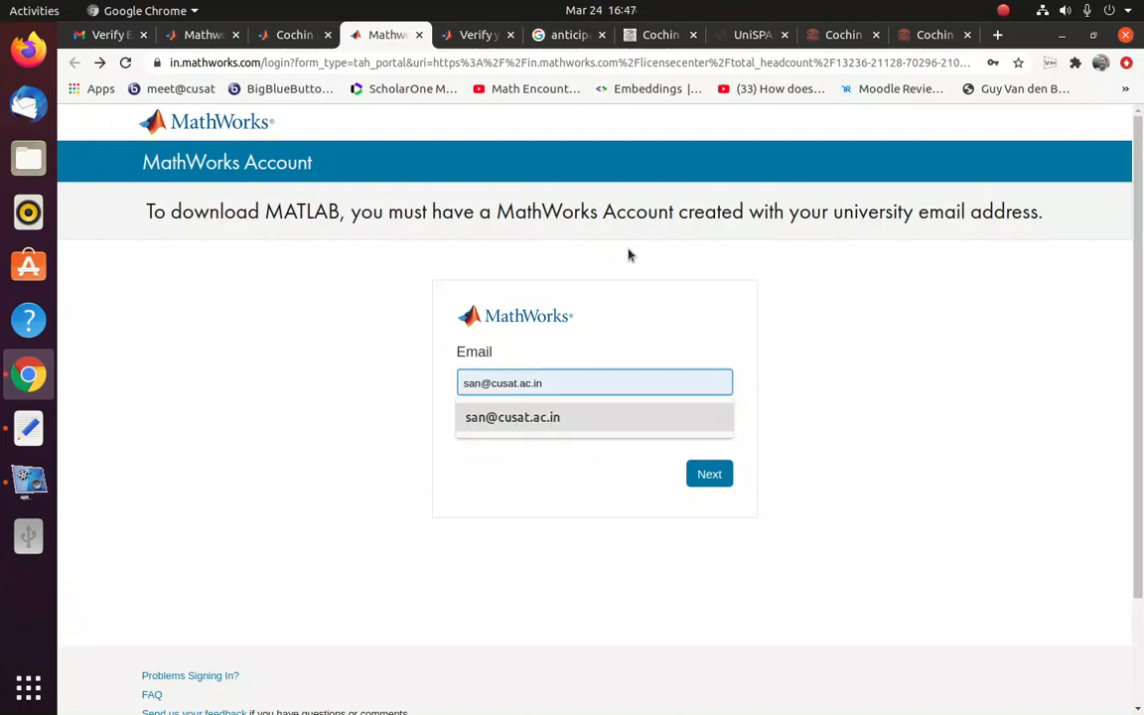
left_click(513, 416)
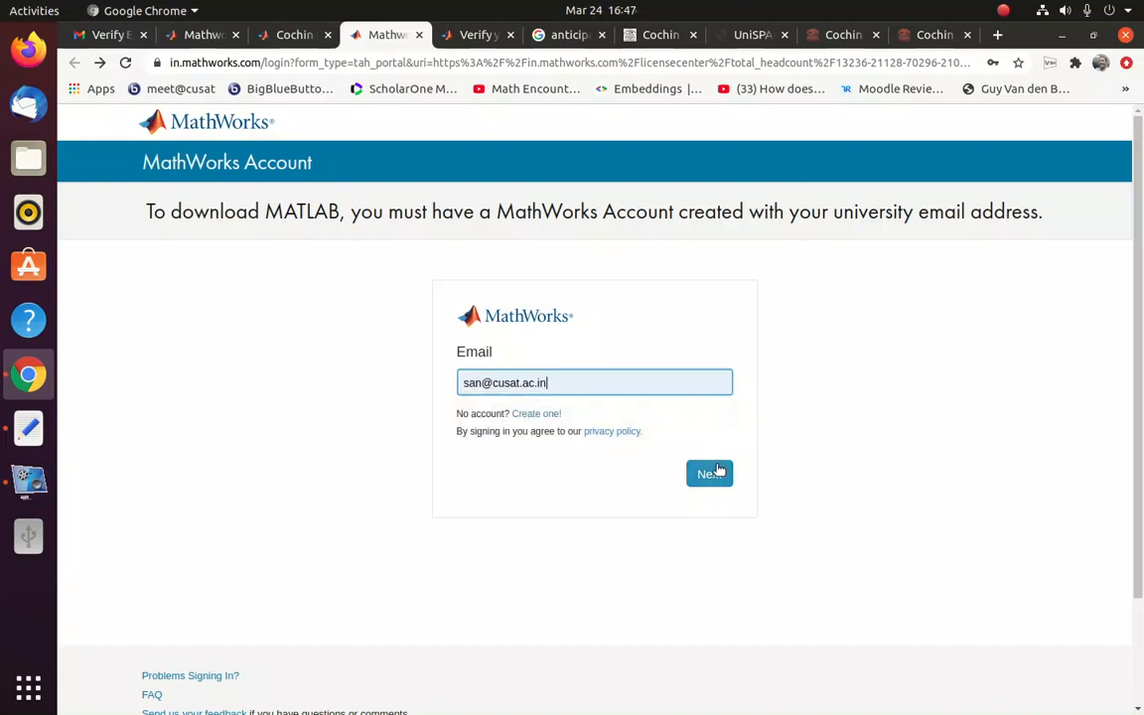
left_click(709, 472)
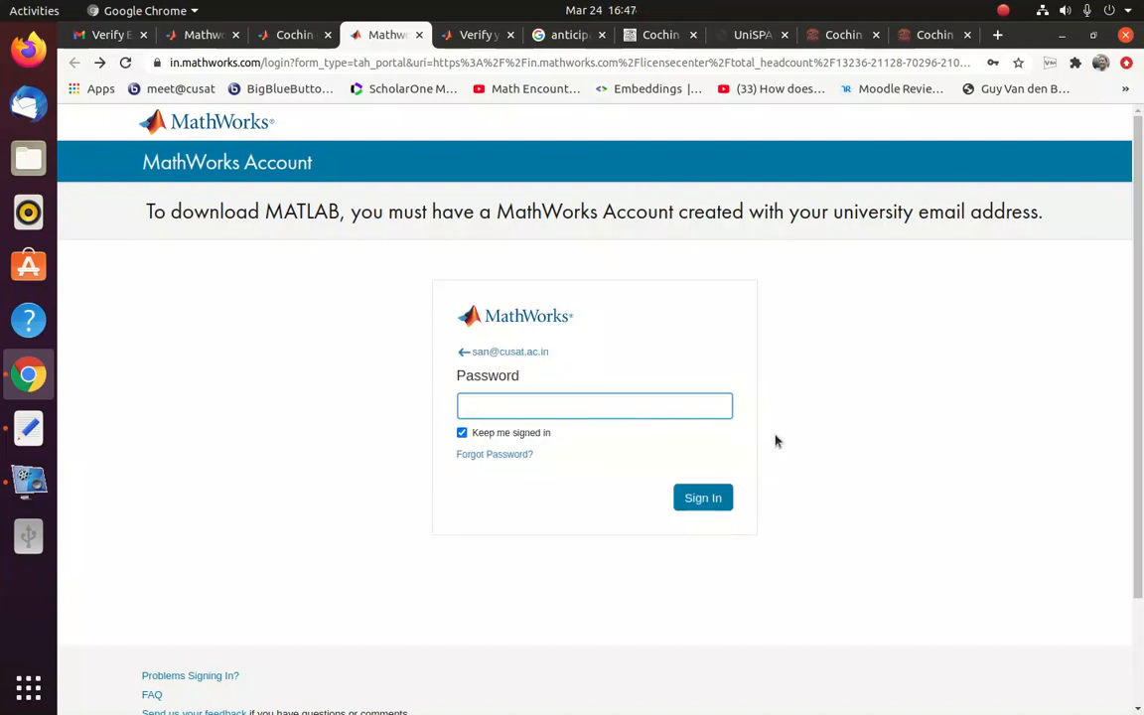
Enter the password and sign in, reaching the MathWorks License Center
type("••")
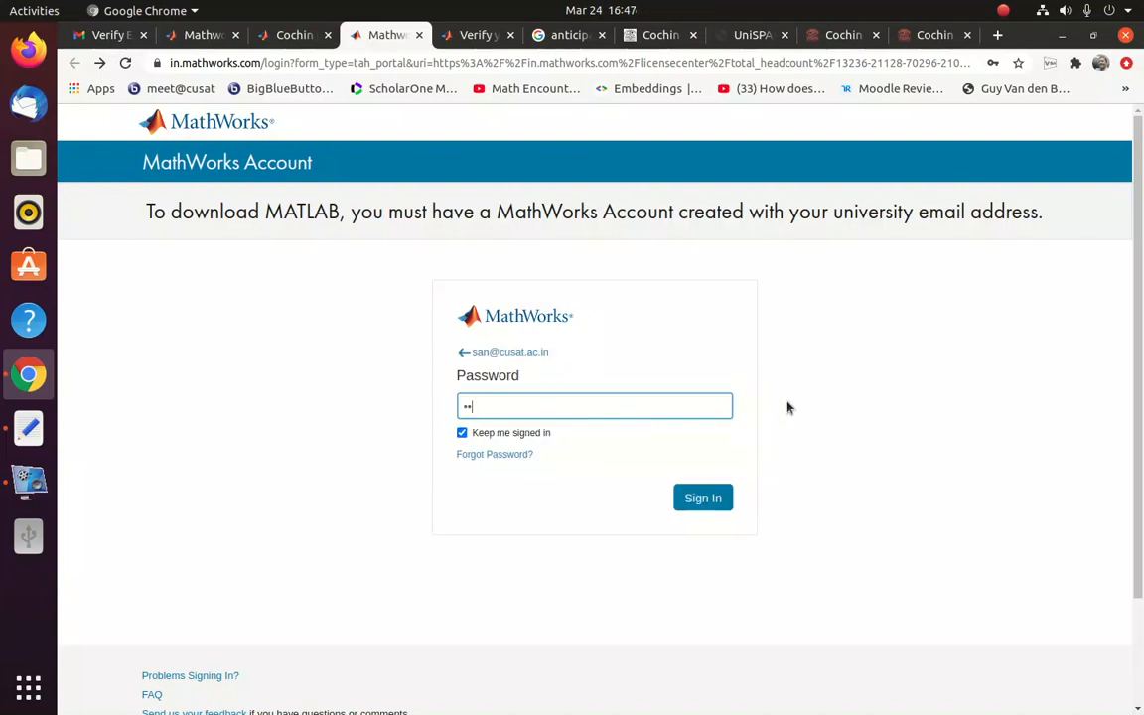
type("password")
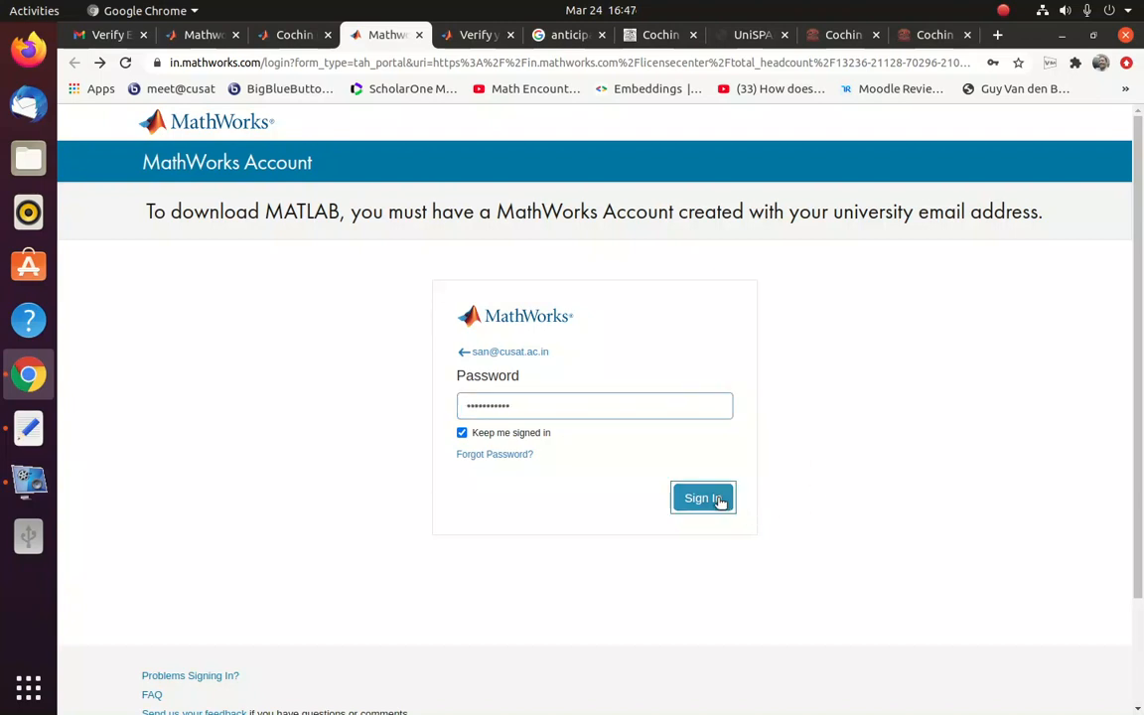
left_click(703, 496)
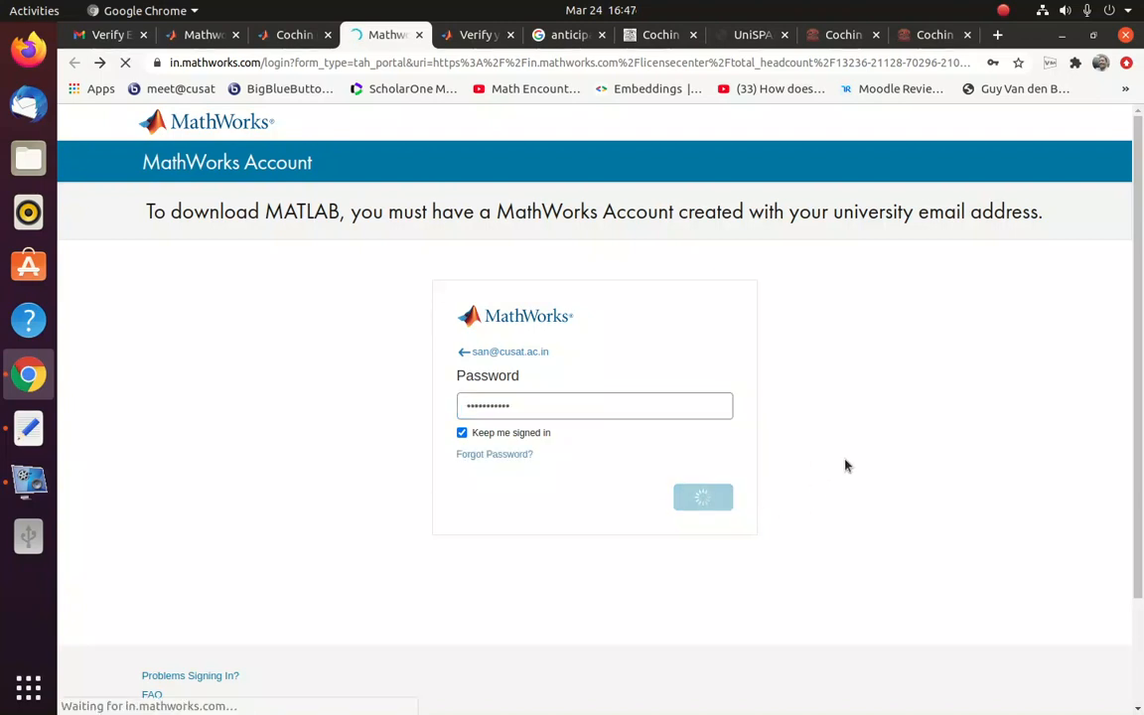
left_click(703, 497)
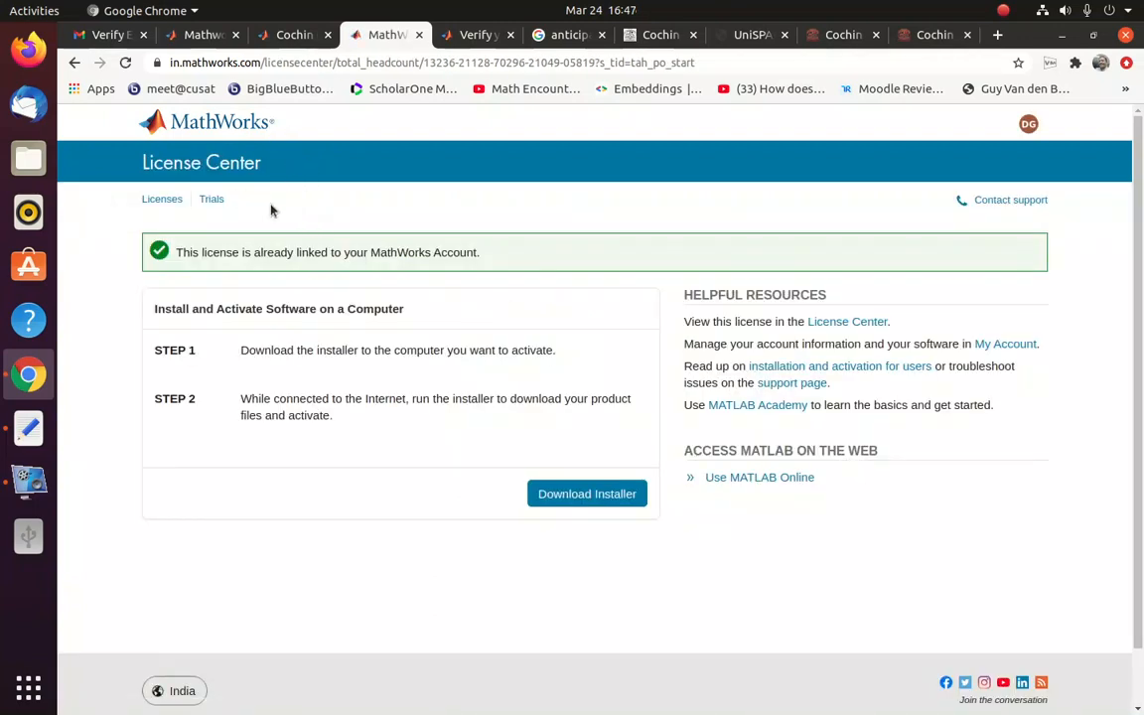
mouse_move(348, 393)
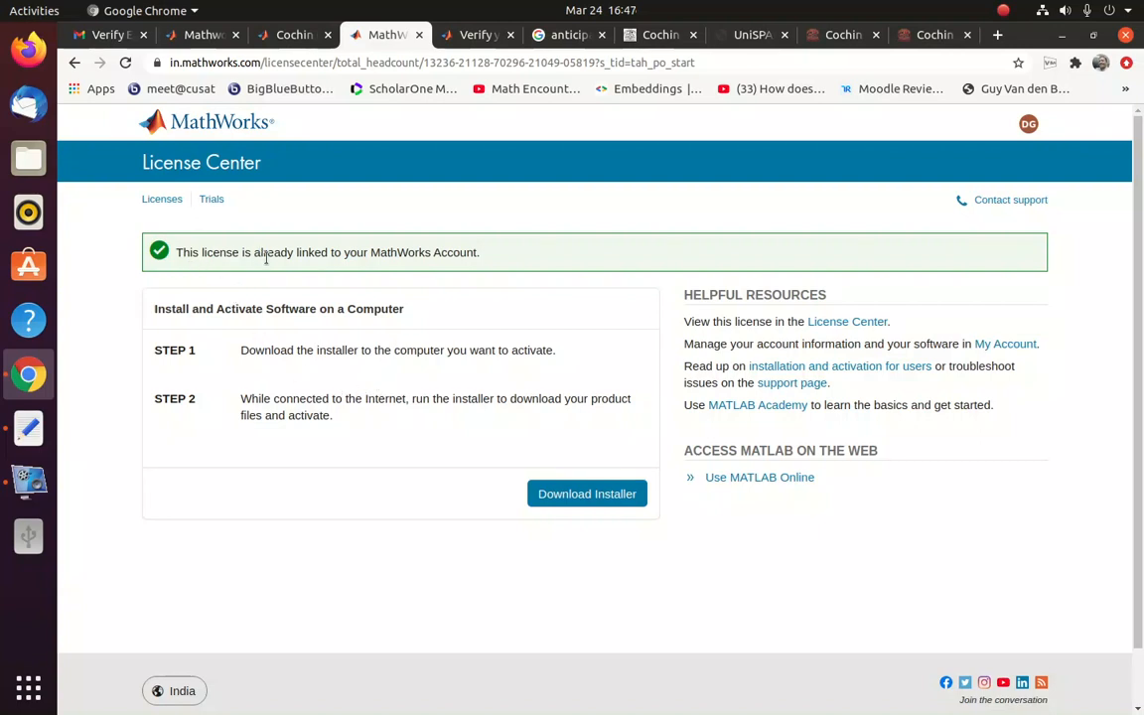
mouse_move(560, 246)
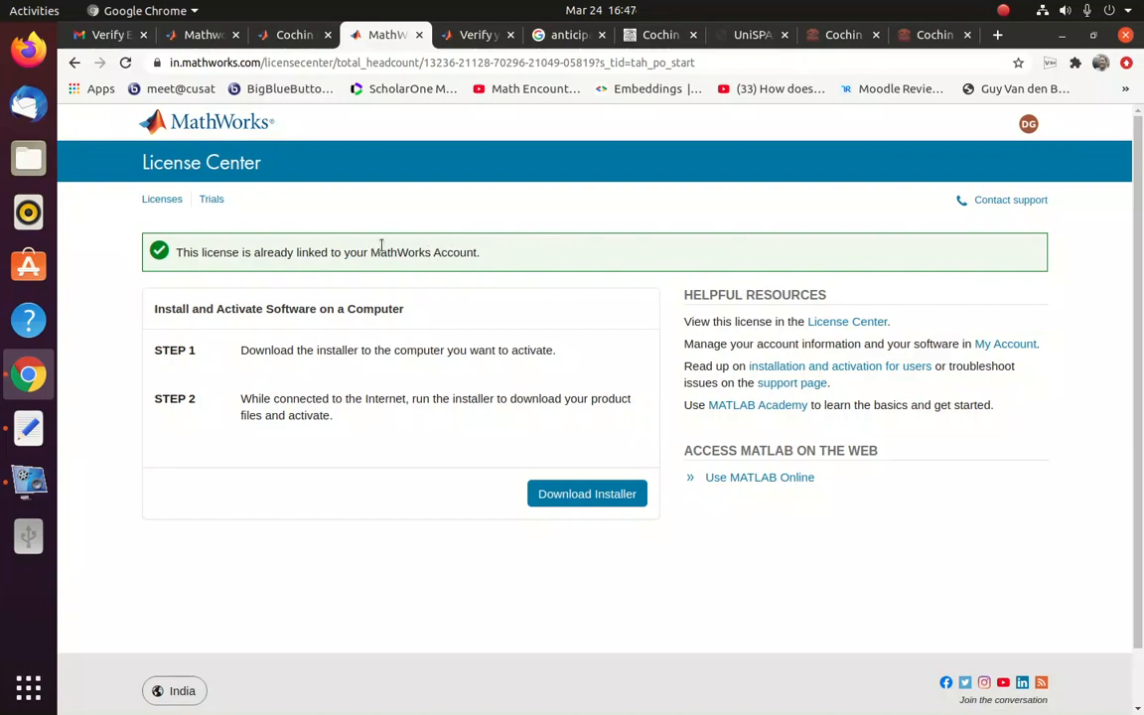
double_click(420, 250)
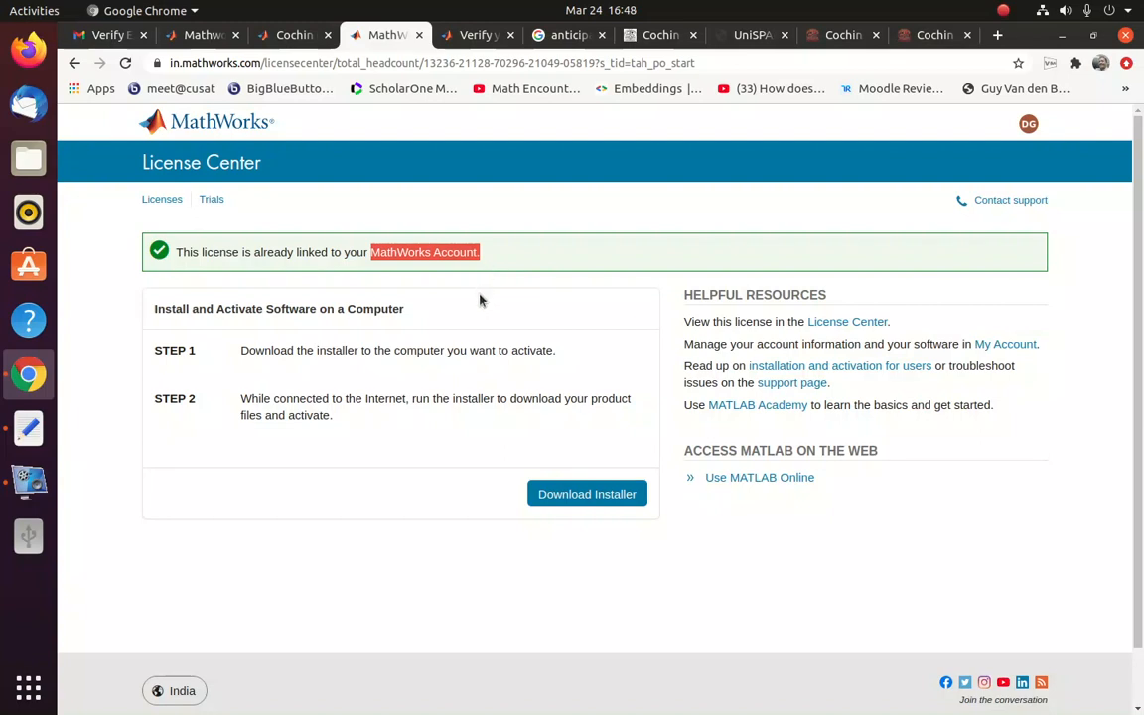
mouse_move(473, 330)
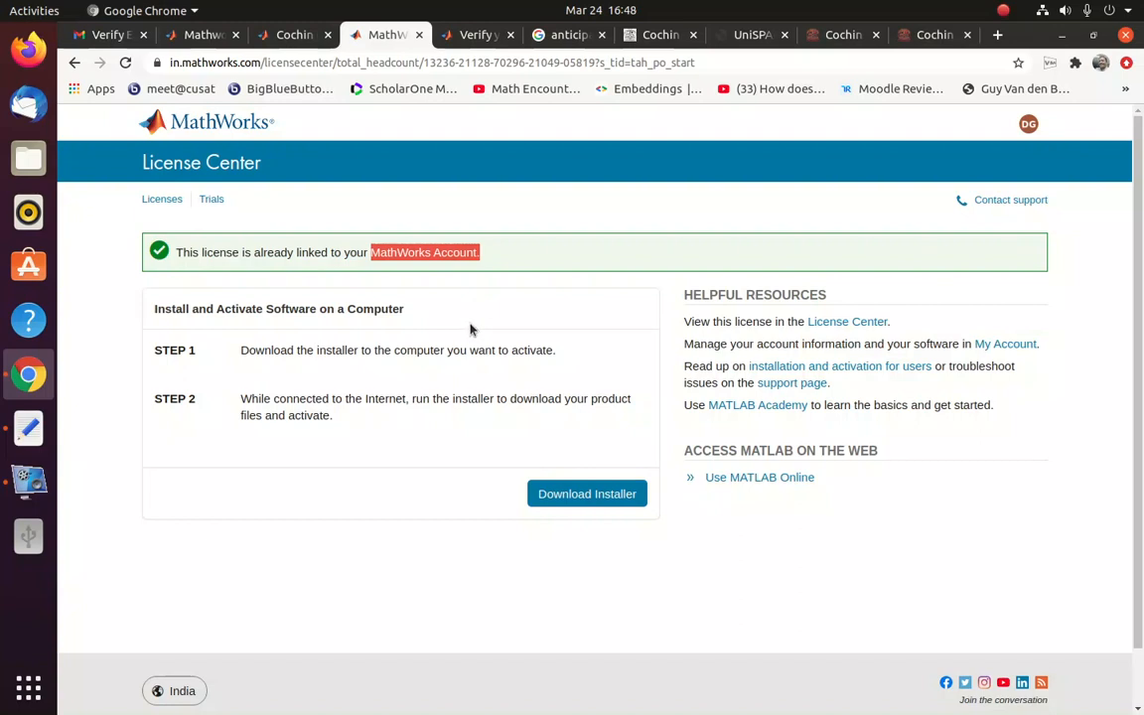
mouse_move(488, 330)
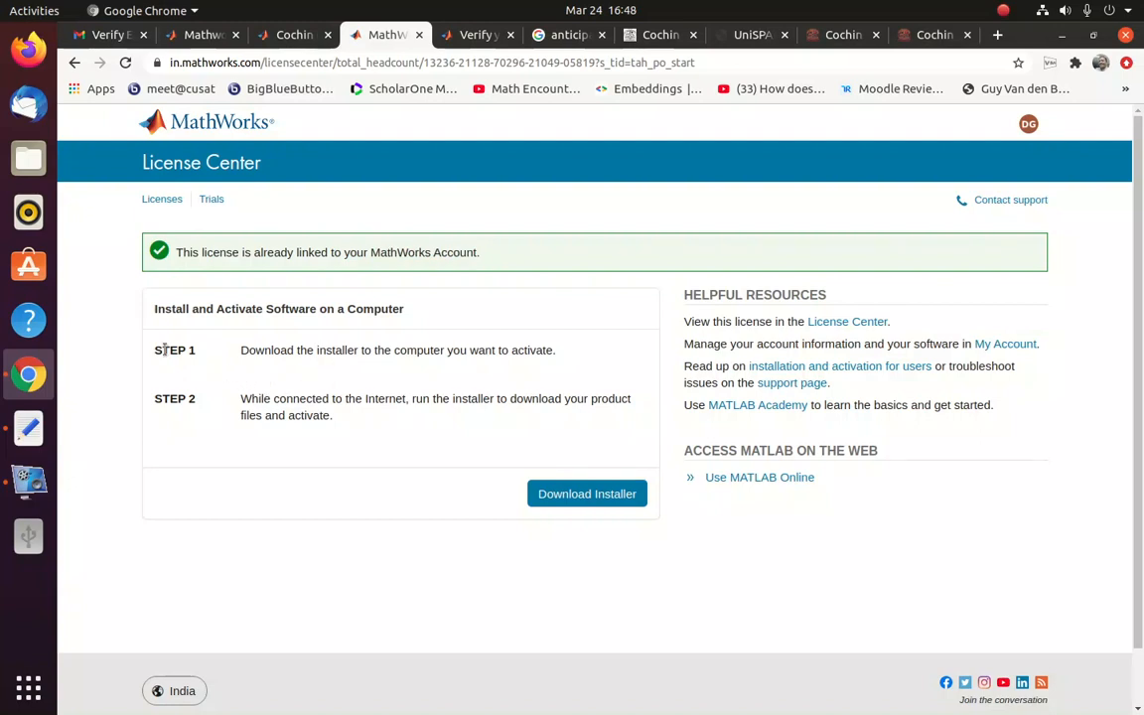
double_click(175, 350)
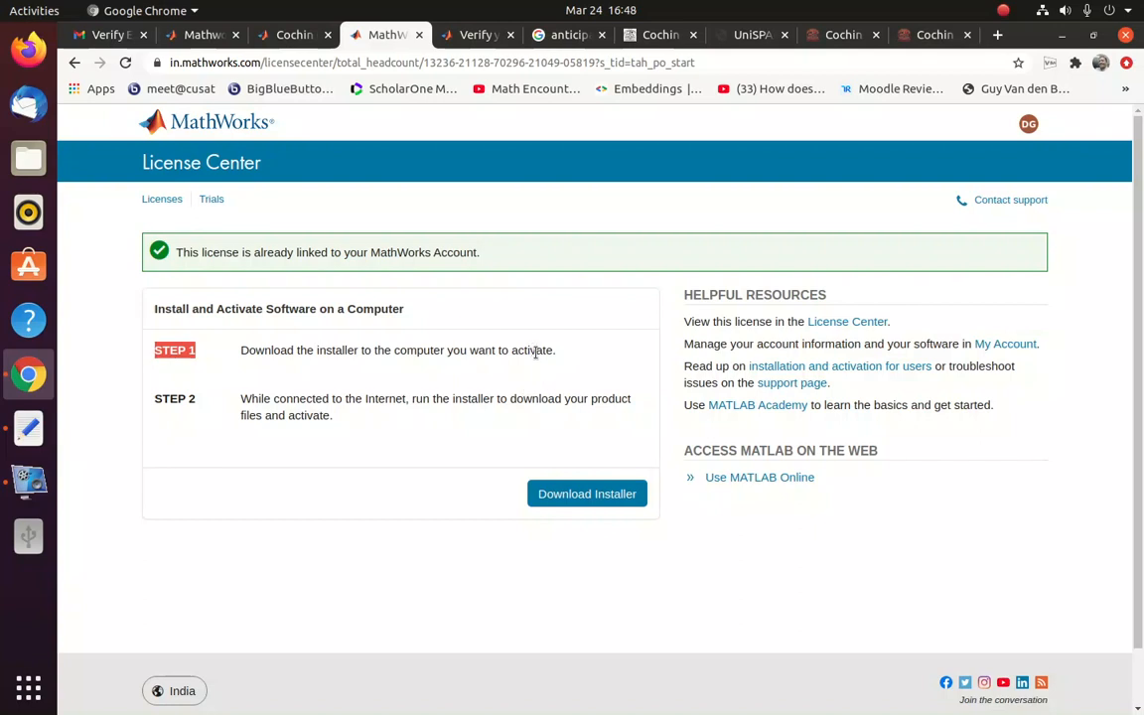
mouse_move(544, 361)
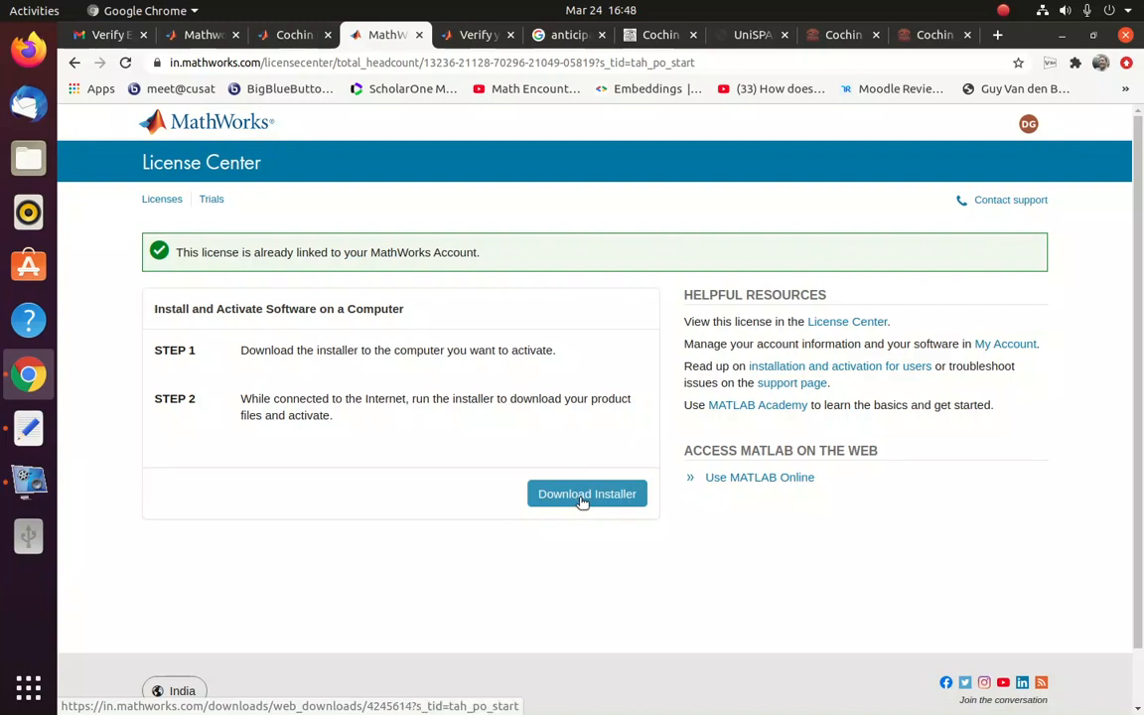
Use Download Installer to reach the Downloads page listing R2021a and earlier releases
left_click(588, 492)
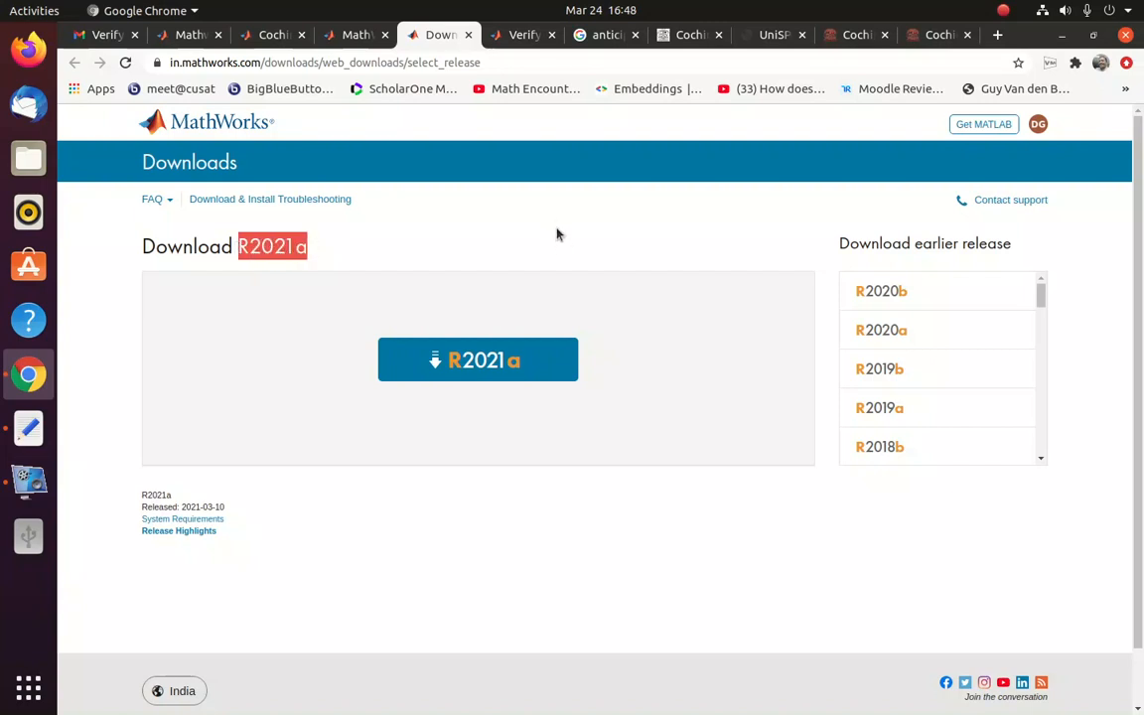
mouse_move(552, 258)
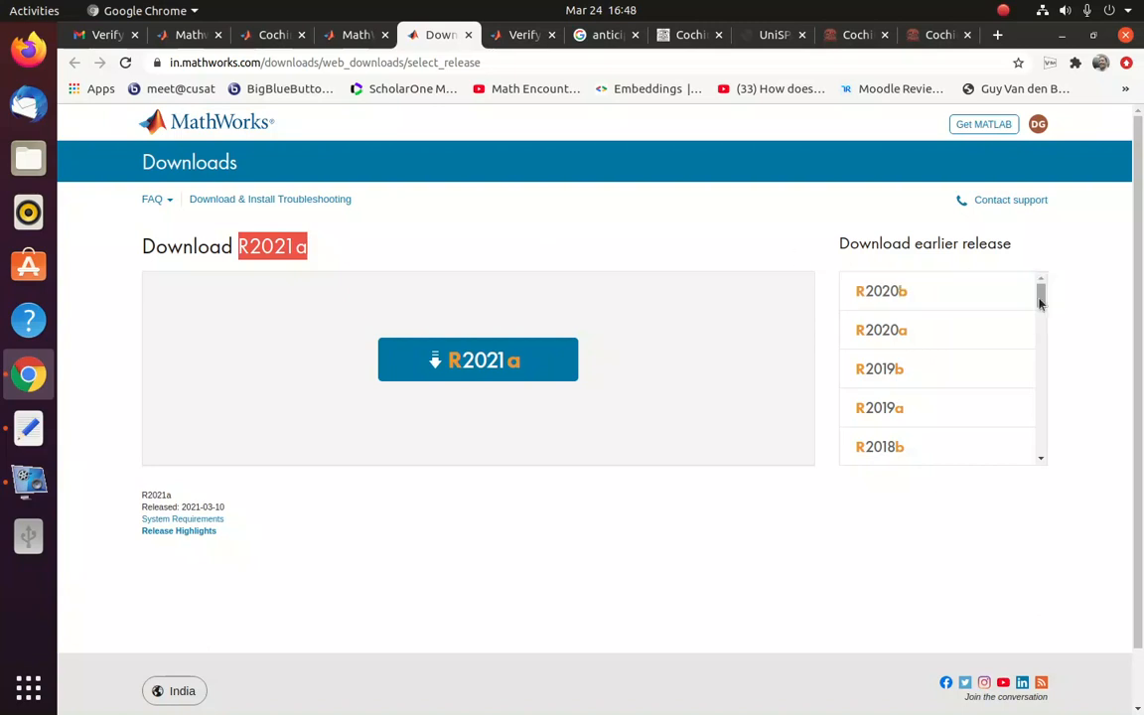
scroll("down", 3)
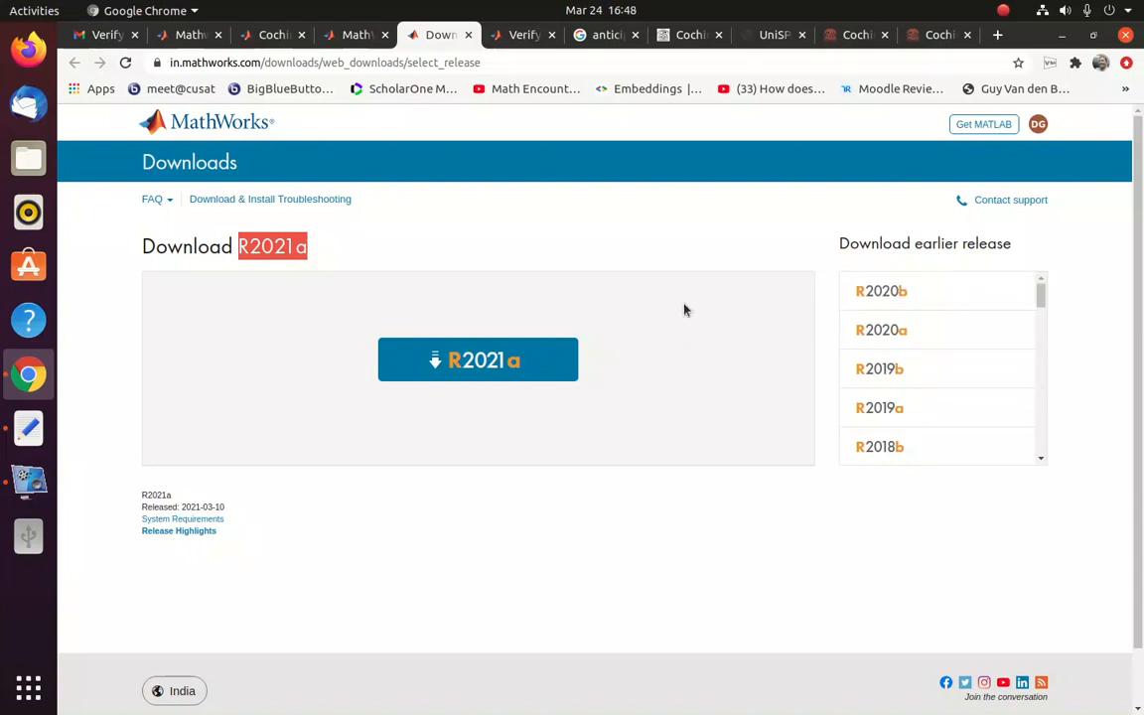
mouse_move(665, 352)
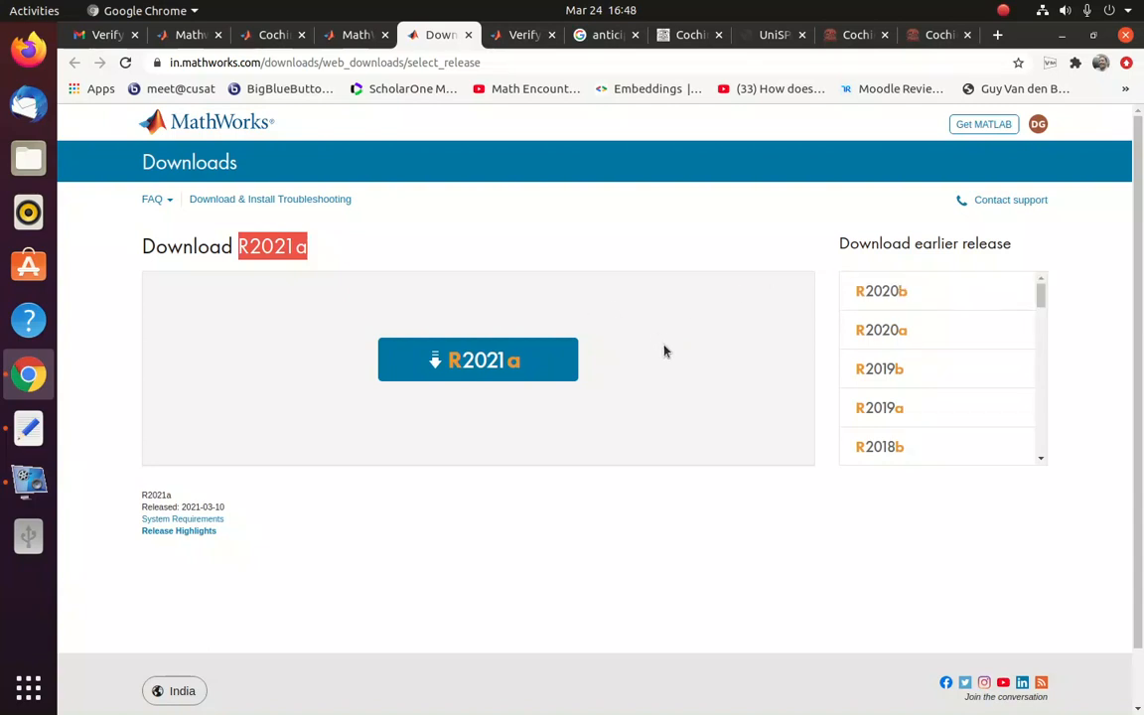
mouse_move(671, 329)
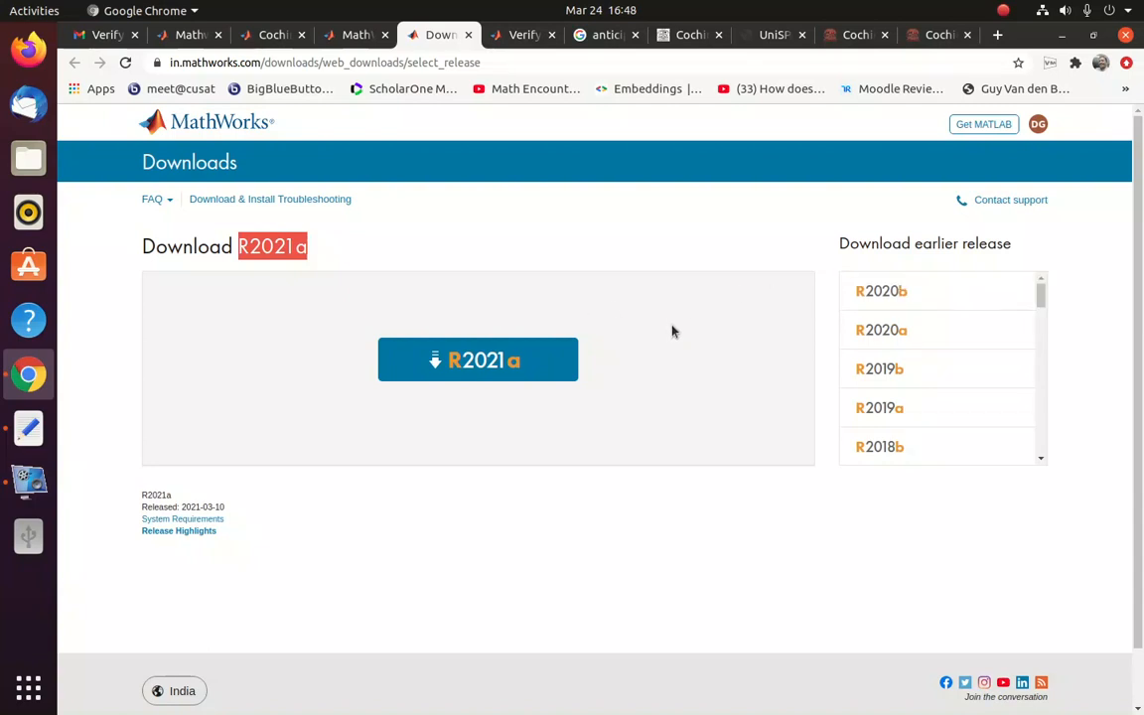
mouse_move(669, 310)
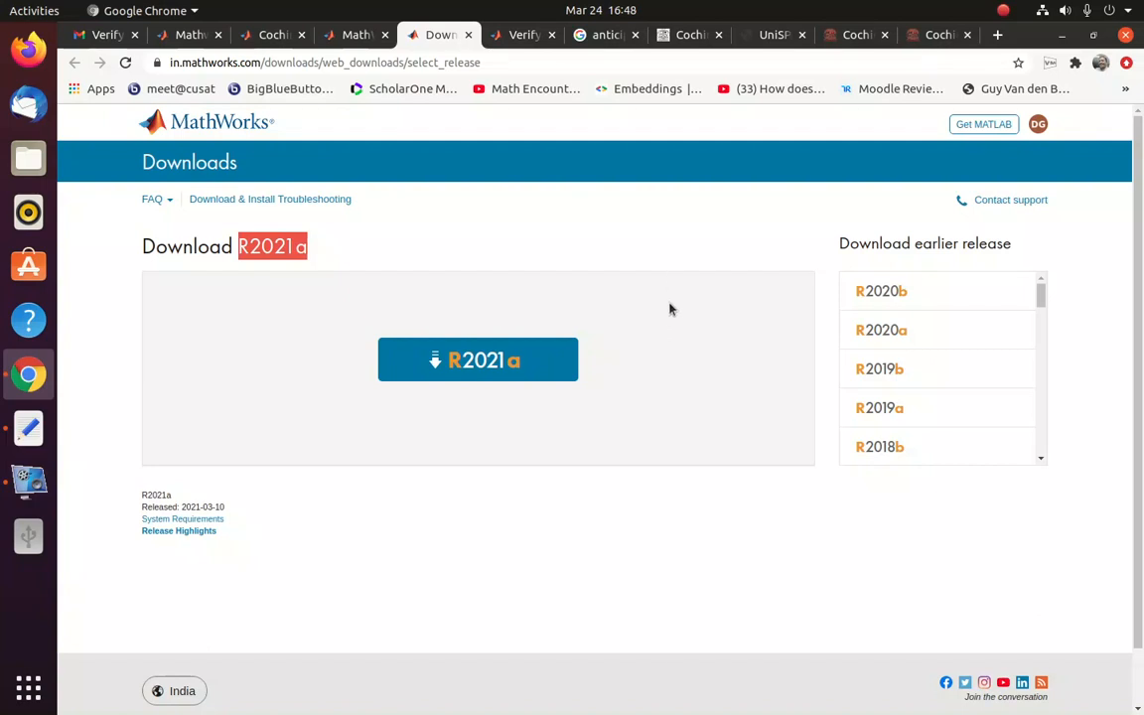
mouse_move(671, 298)
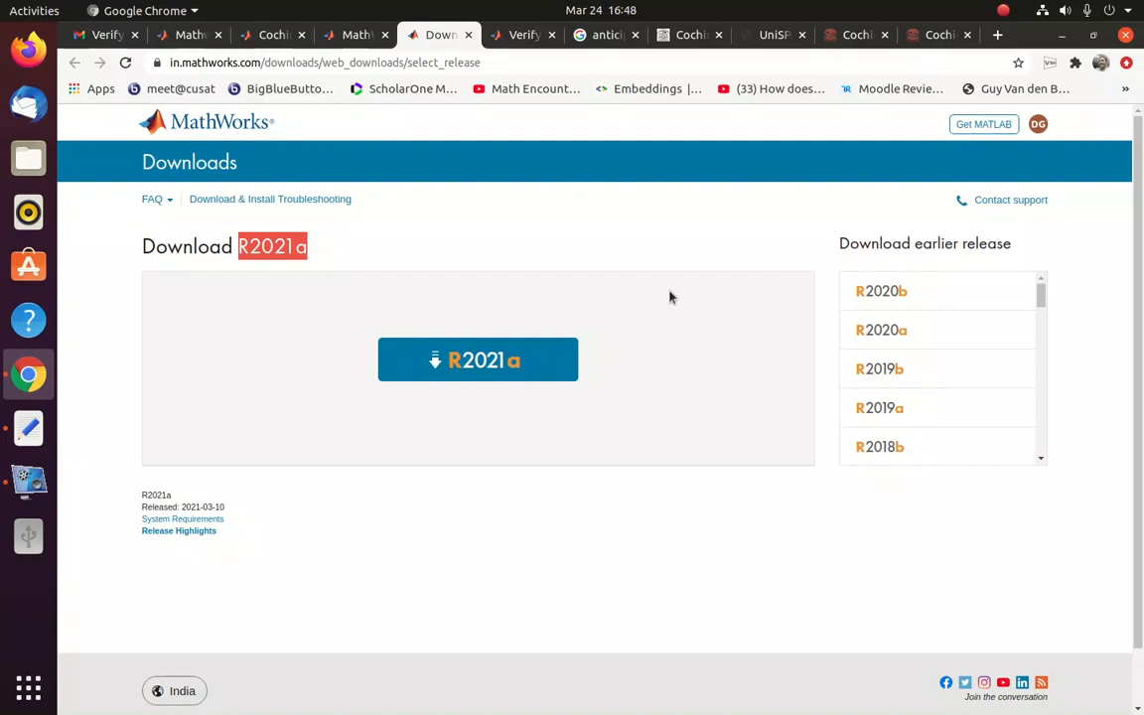
mouse_move(676, 290)
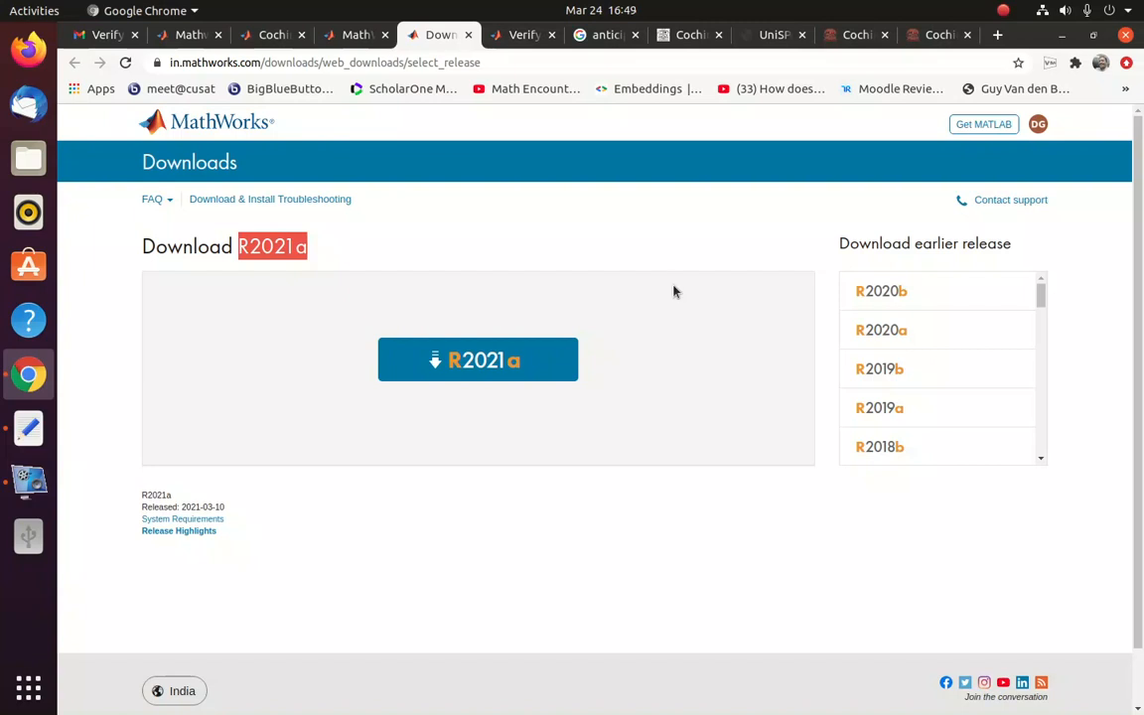
mouse_move(679, 290)
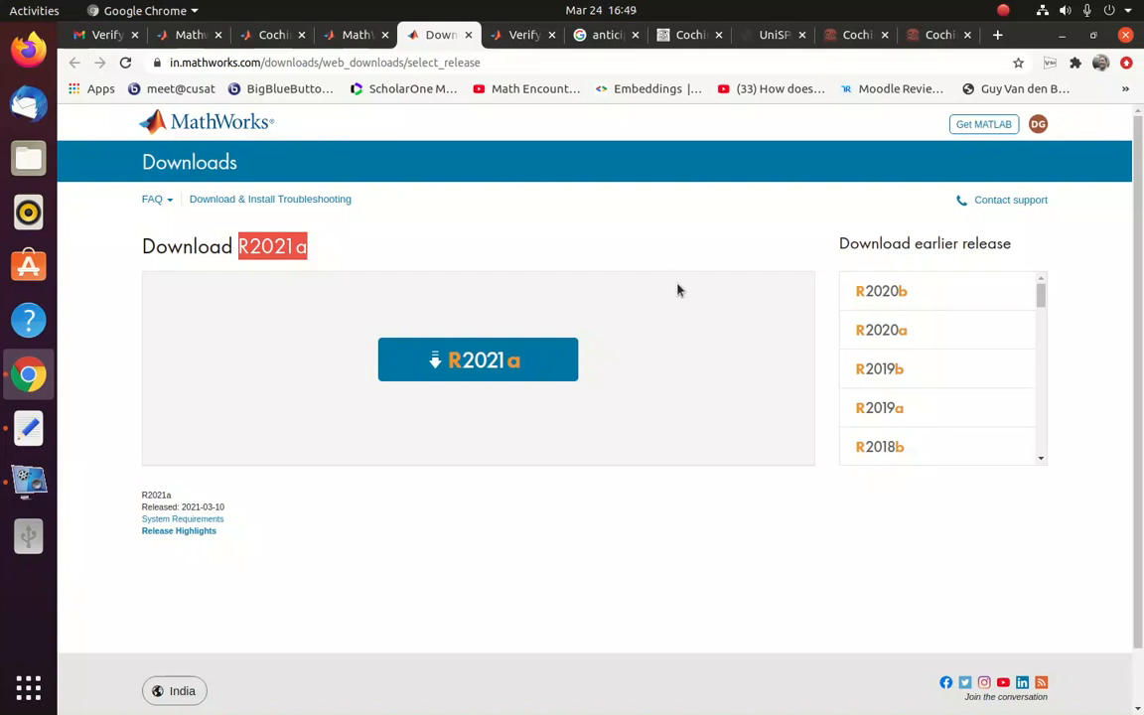
mouse_move(679, 302)
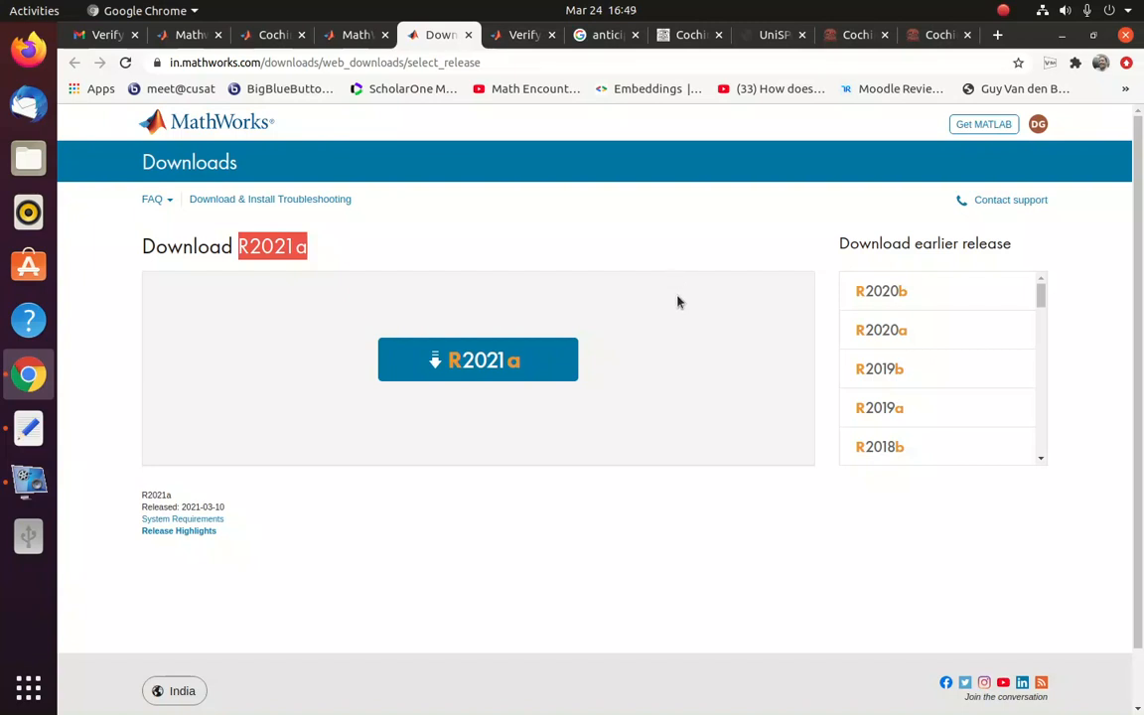
mouse_move(689, 297)
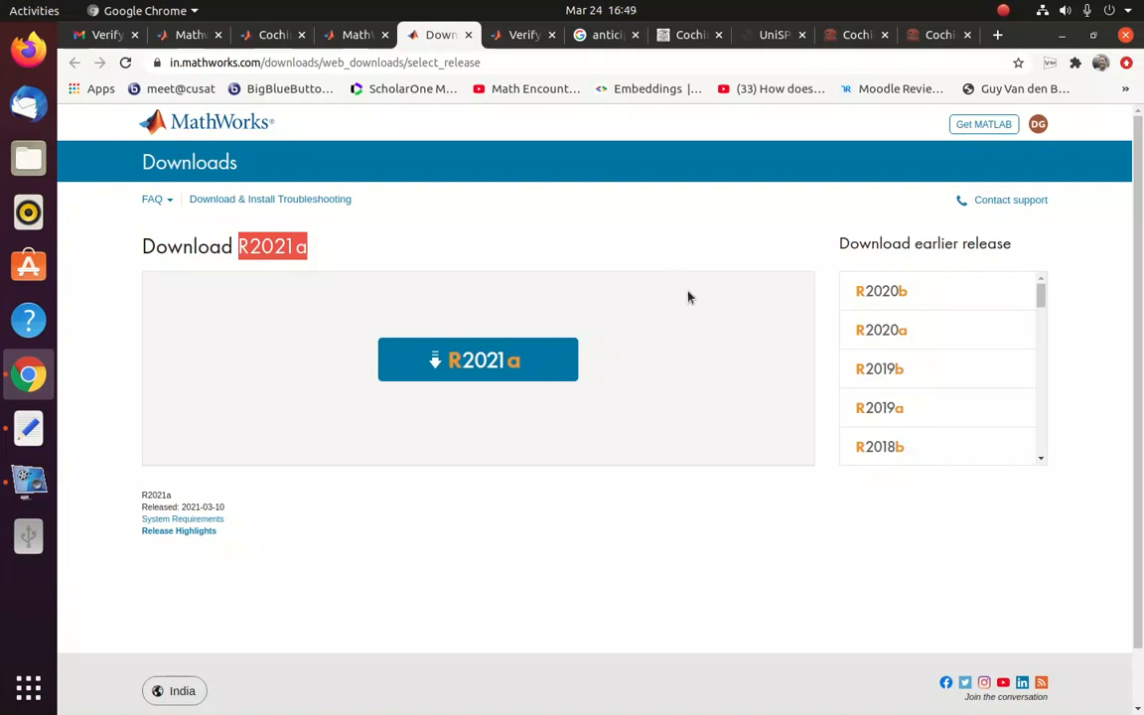
mouse_move(691, 290)
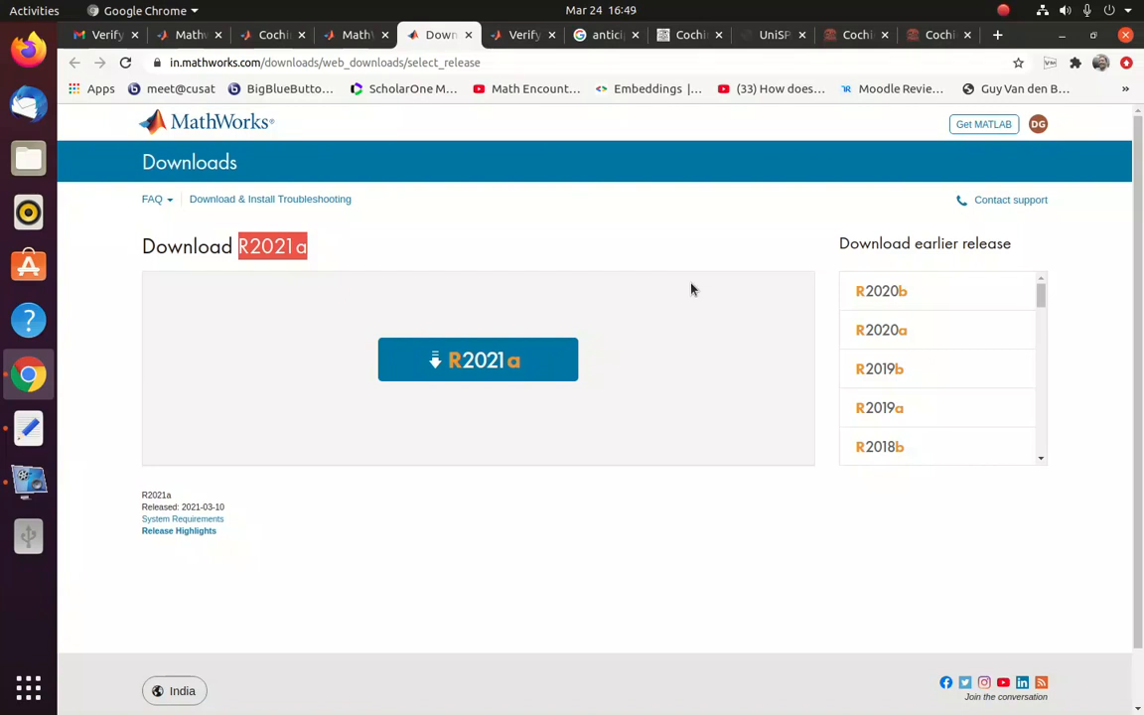
mouse_move(691, 286)
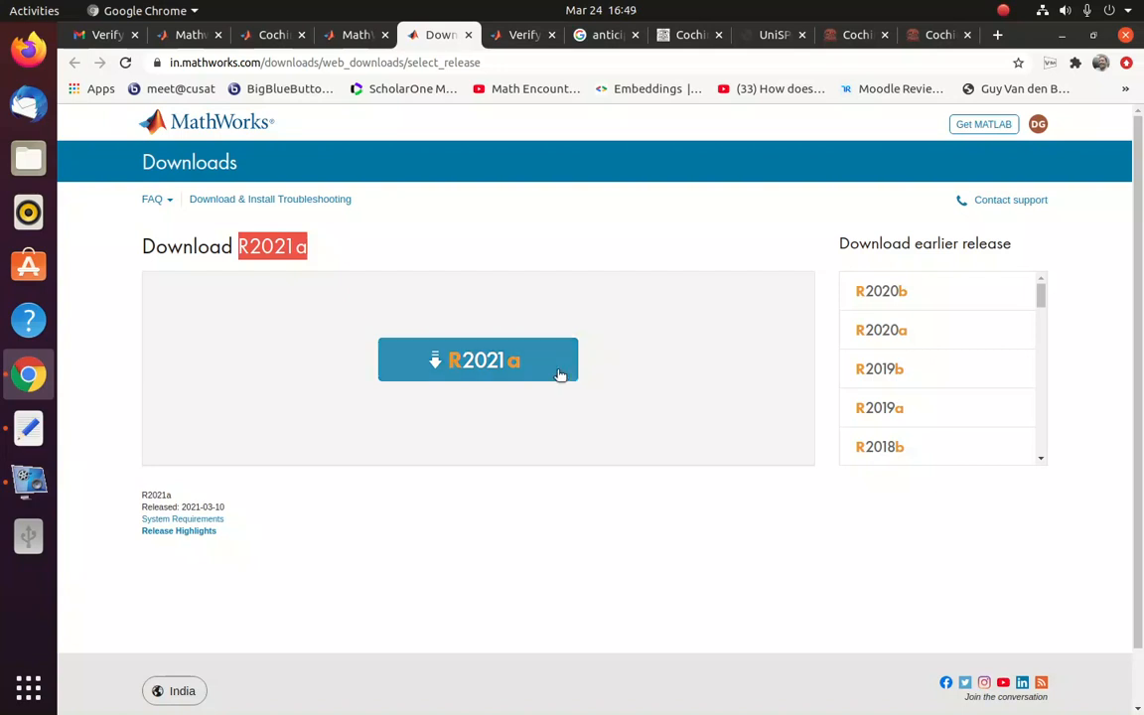
Choose Download R2021a to reach the Windows, macOS and Linux installer page
left_click(477, 359)
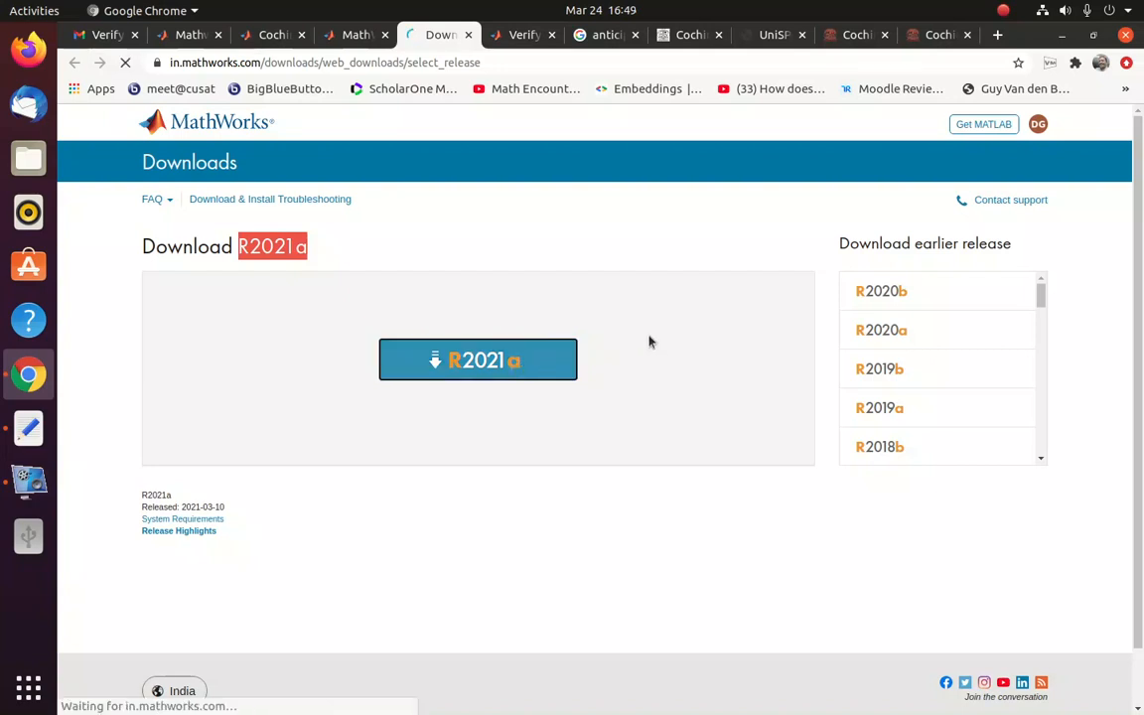
left_click(476, 359)
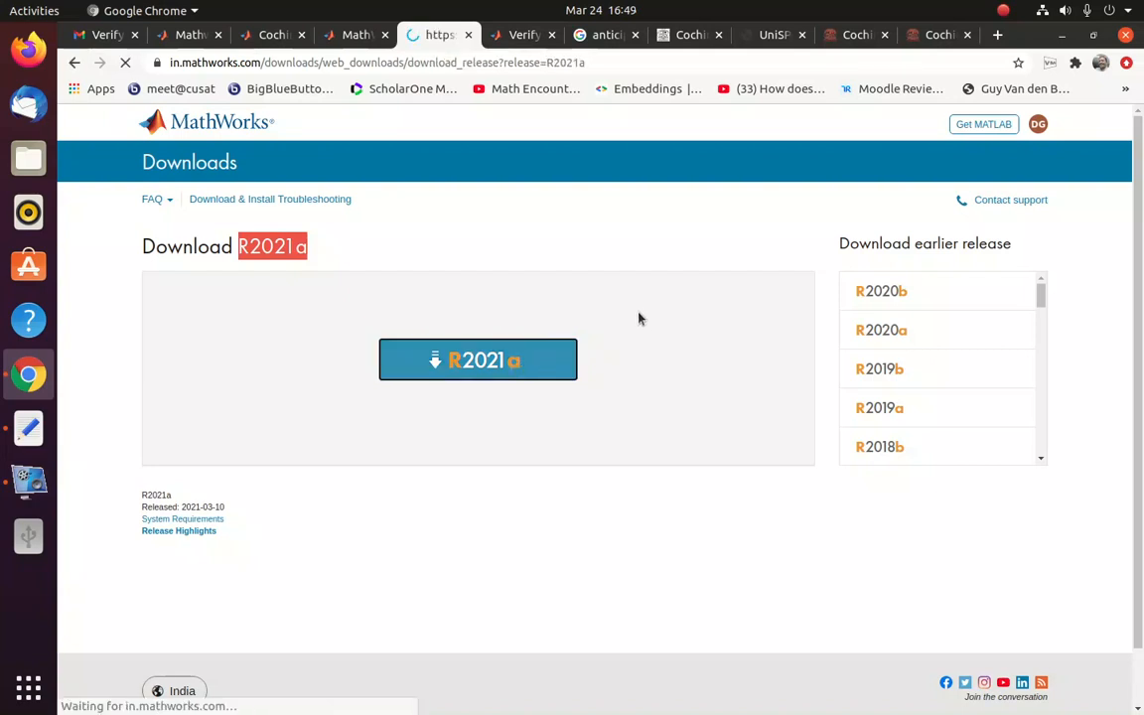
left_click(476, 360)
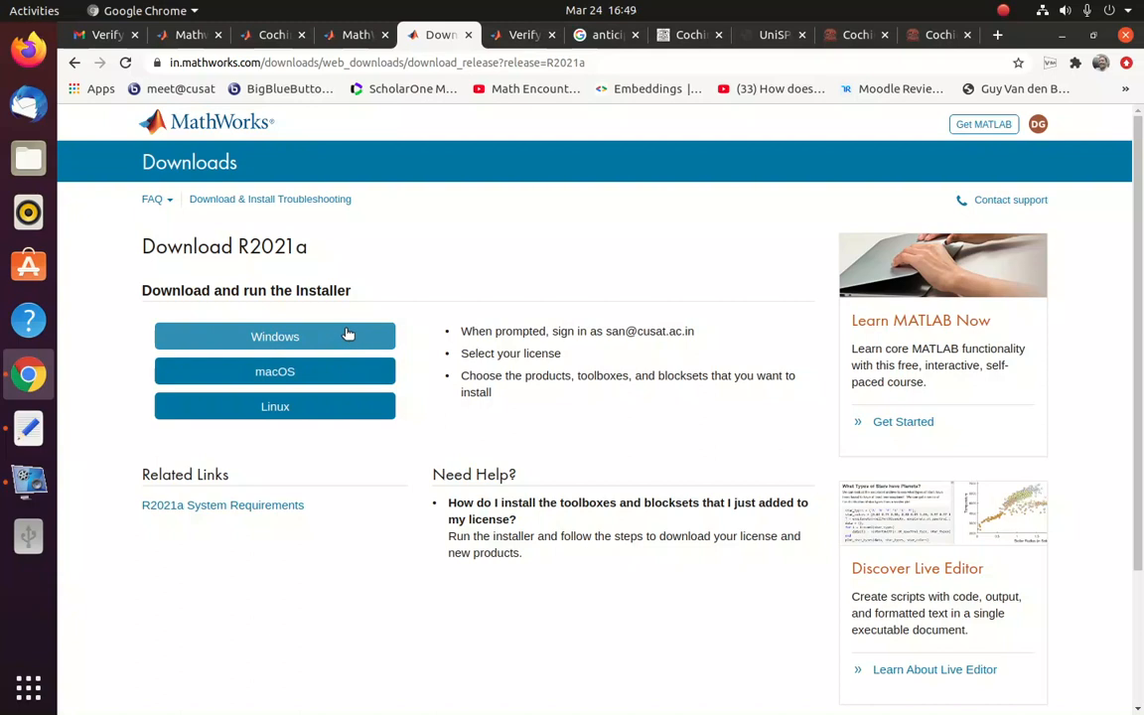
mouse_move(321, 353)
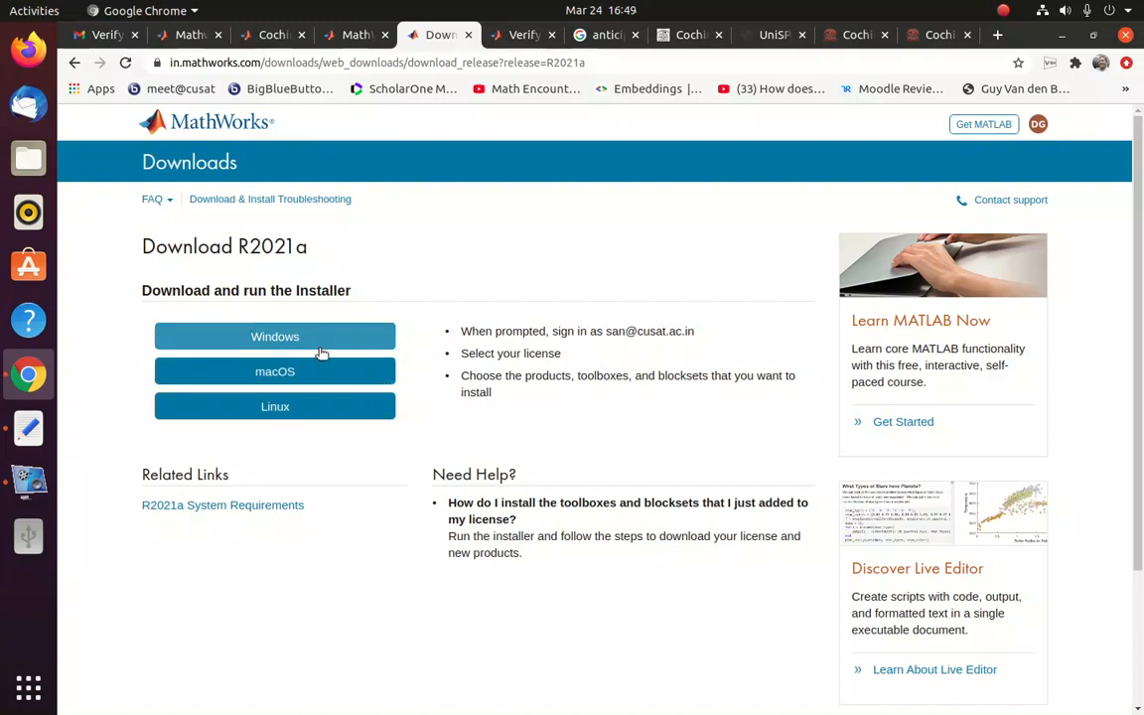
mouse_move(274, 377)
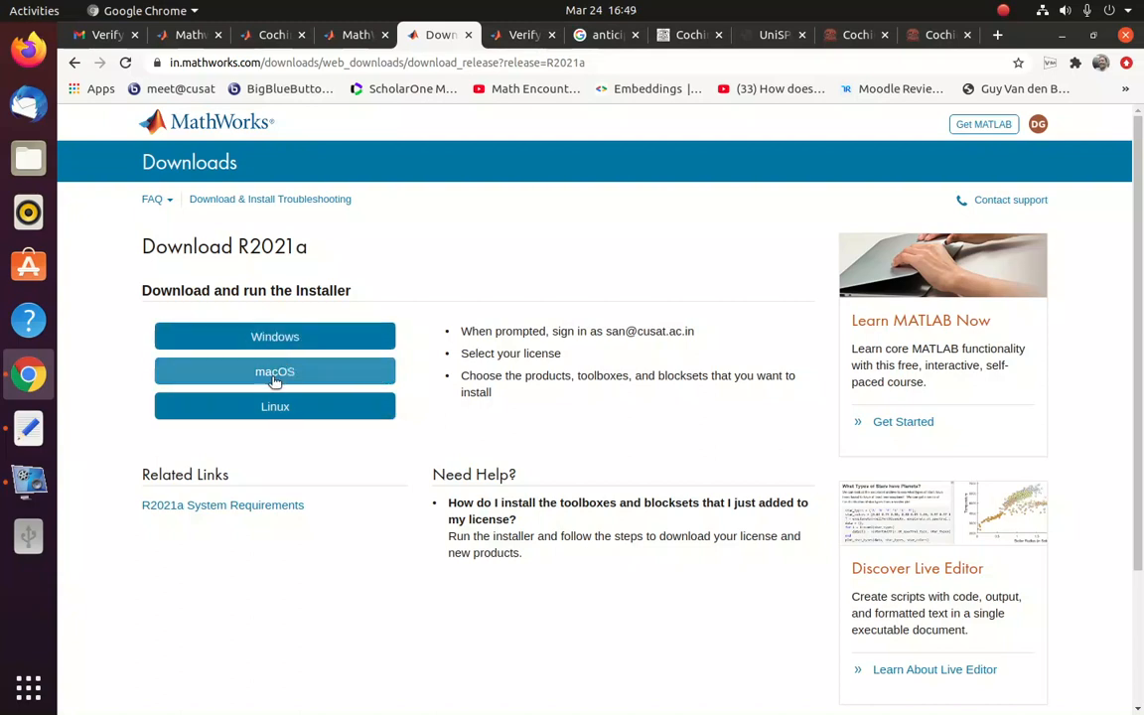
mouse_move(345, 401)
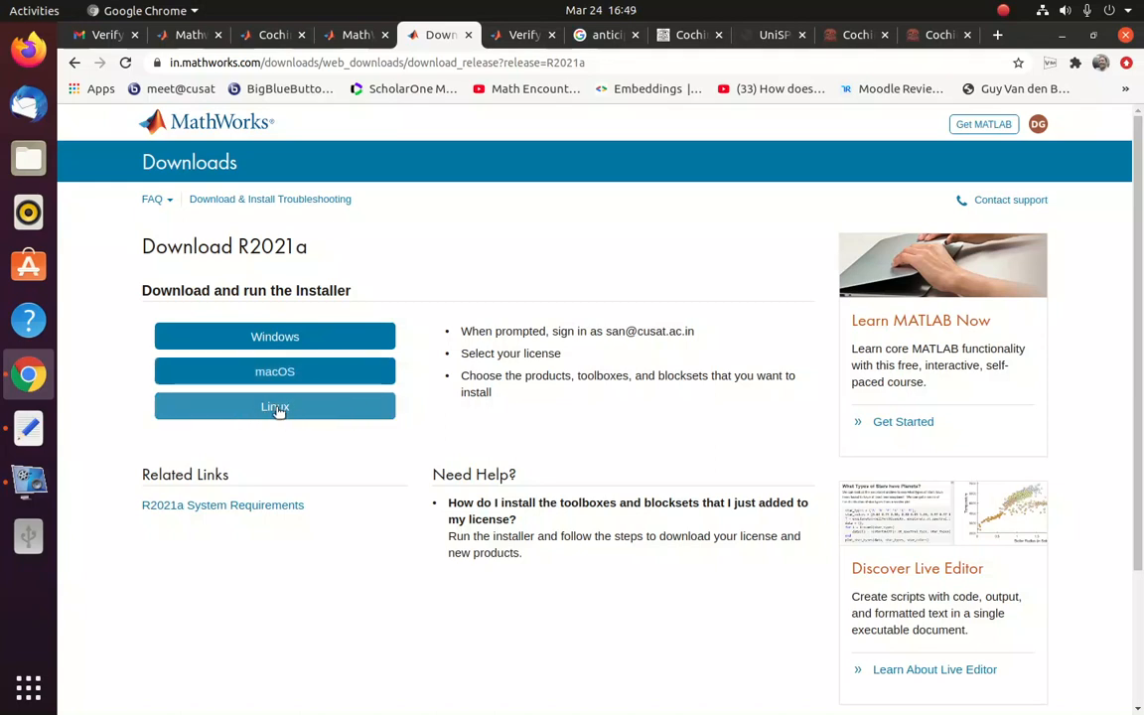
Download the R2021a Linux installer zip (266 MB) in Chrome
left_click(274, 405)
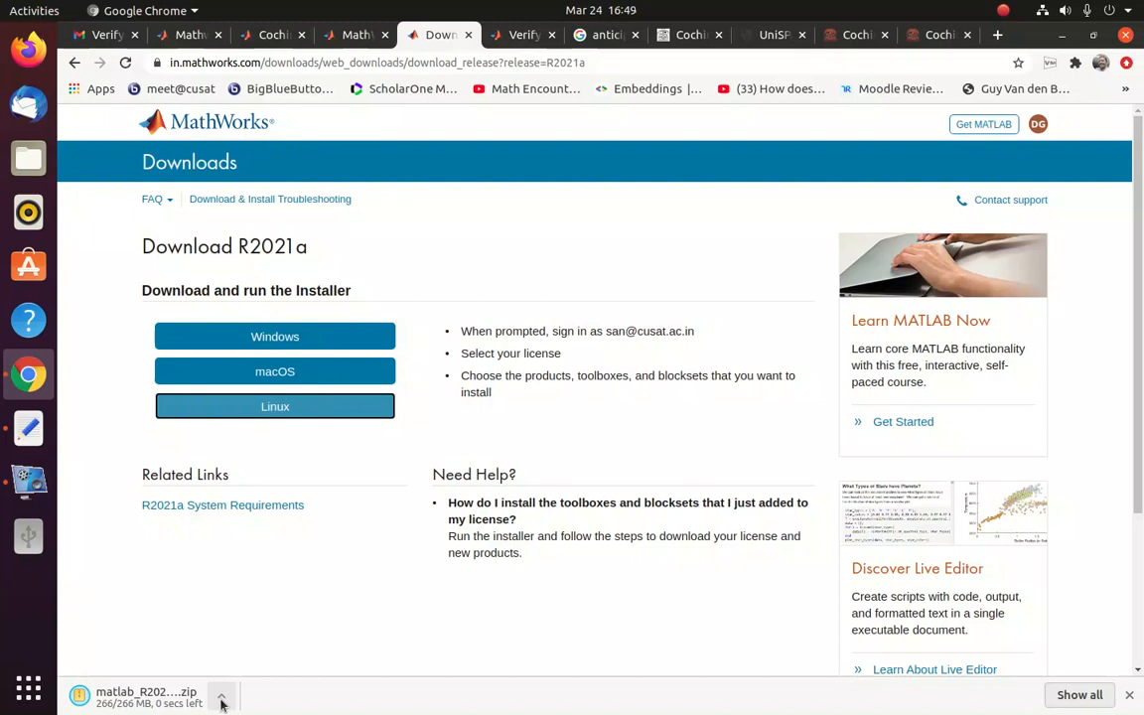
mouse_move(592, 415)
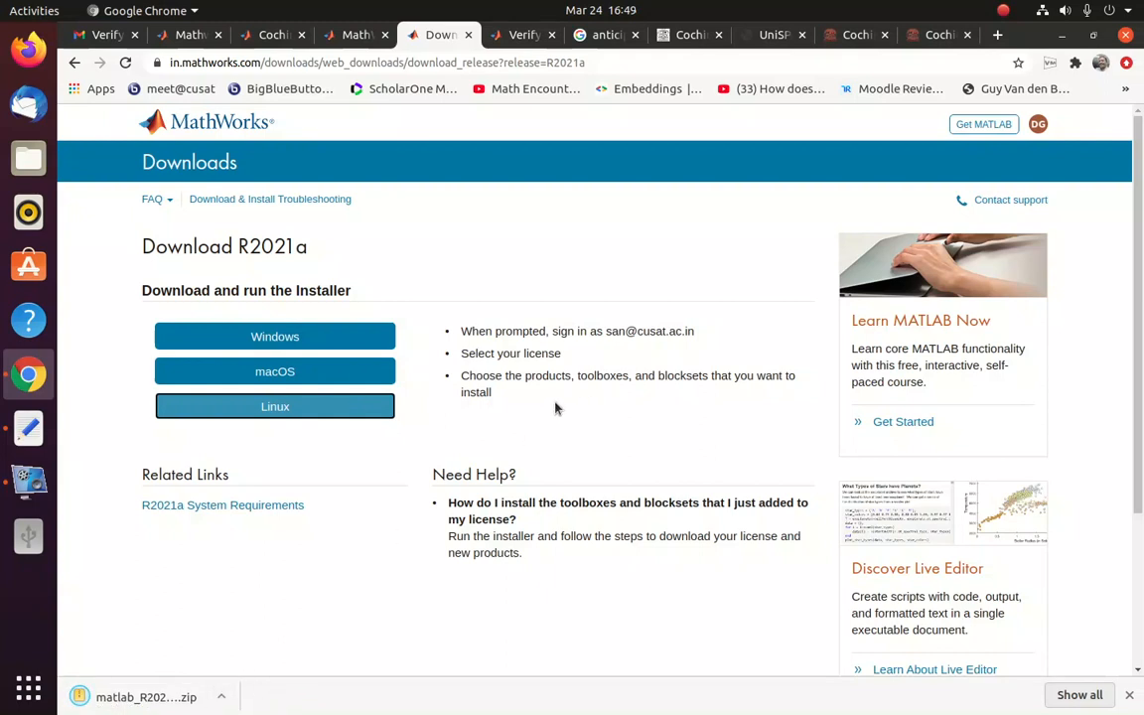
mouse_move(552, 305)
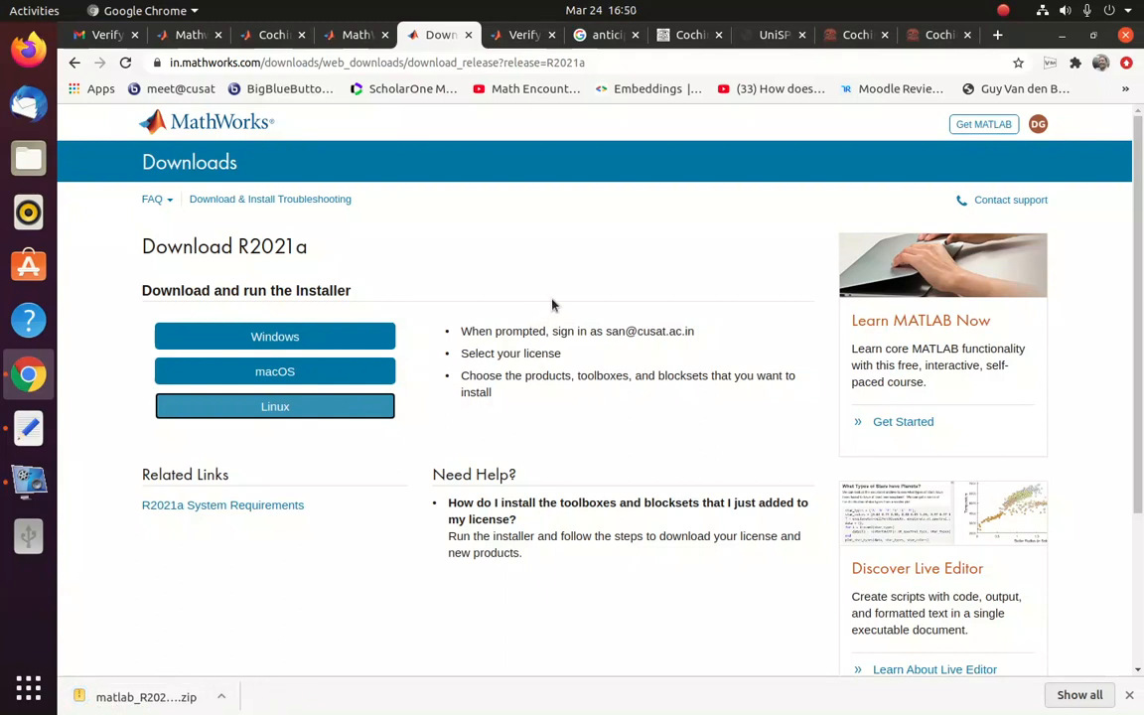